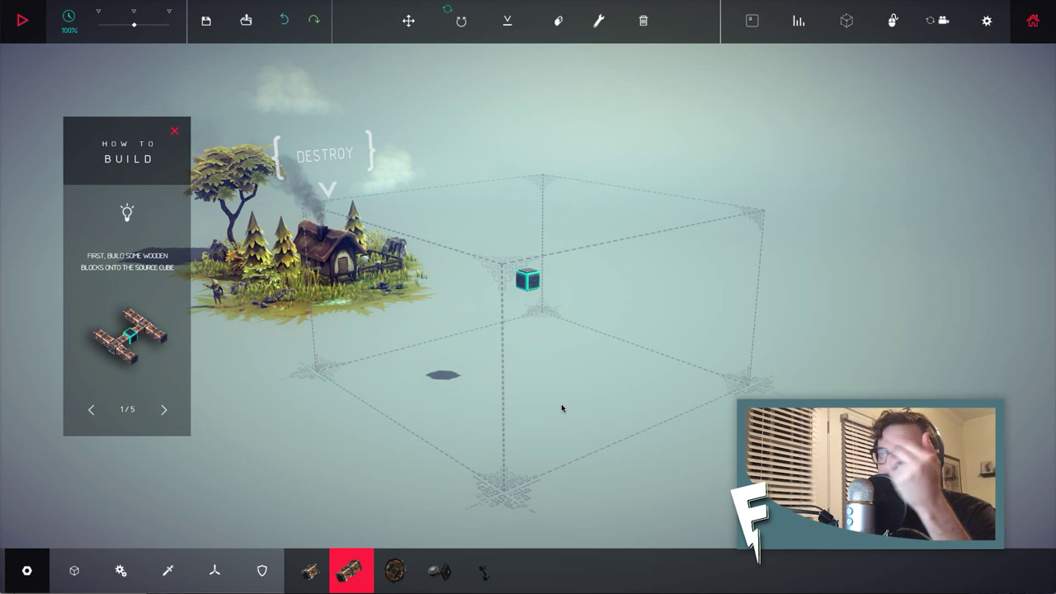
# - Extend wooden blocks from the source cube into an H frame and advance the tutorial
pyautogui.click(559, 287)
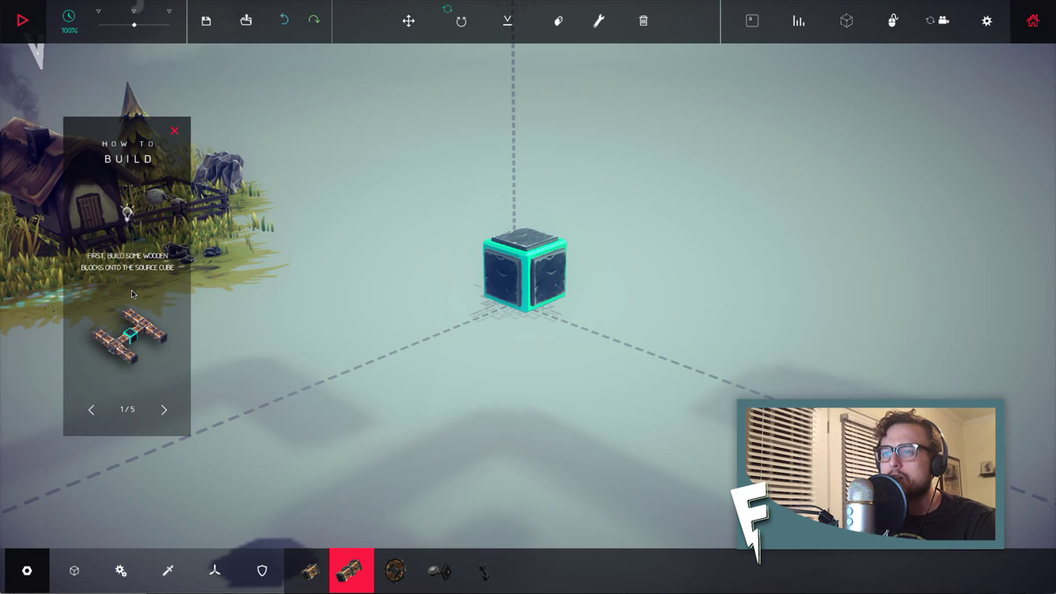
pyautogui.moveTo(143, 169)
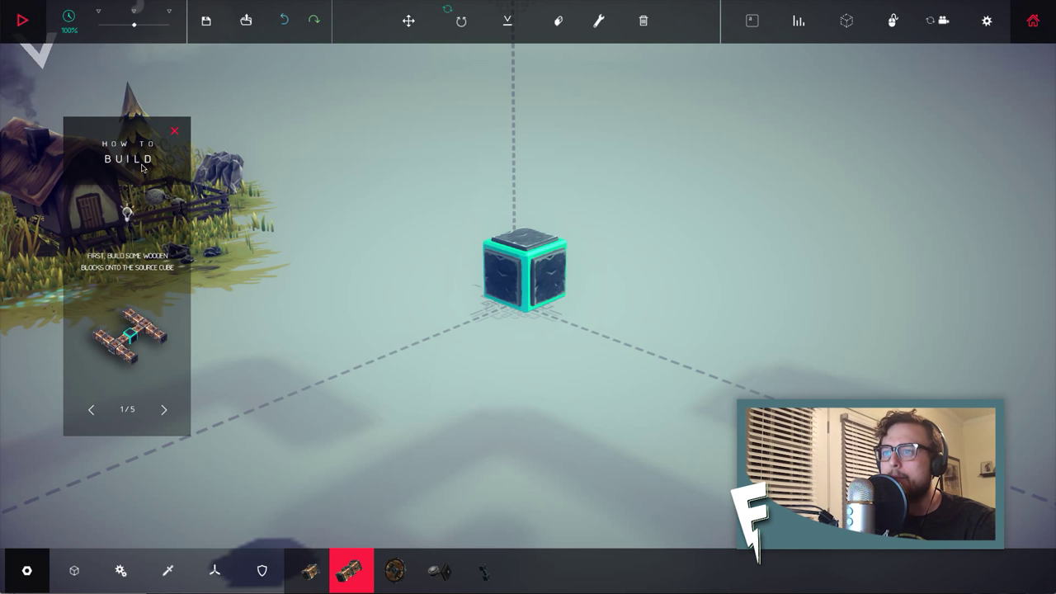
pyautogui.moveTo(172, 383)
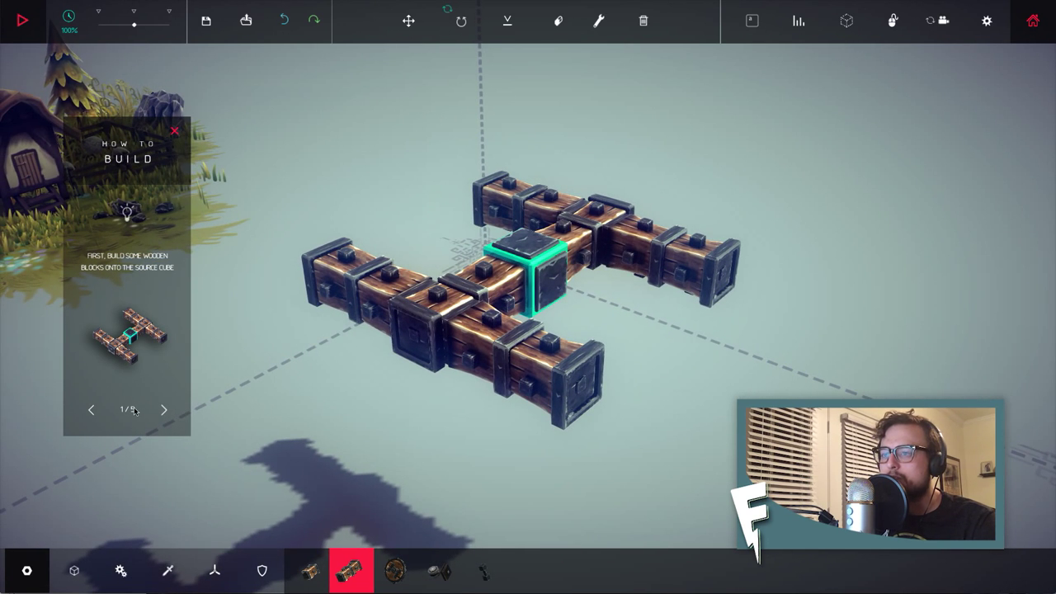
pyautogui.click(166, 409)
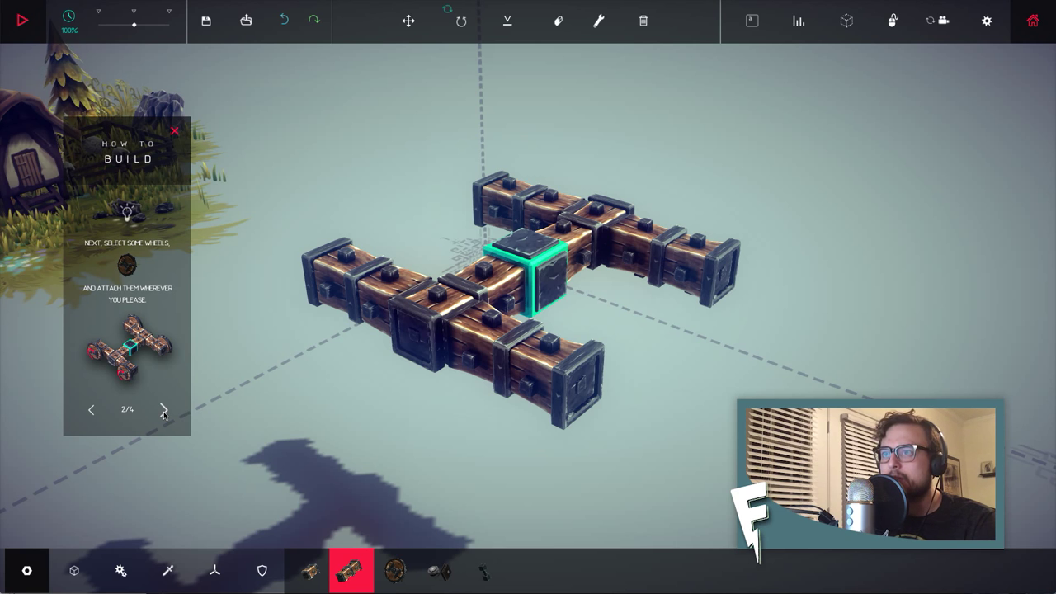
pyautogui.moveTo(145, 284)
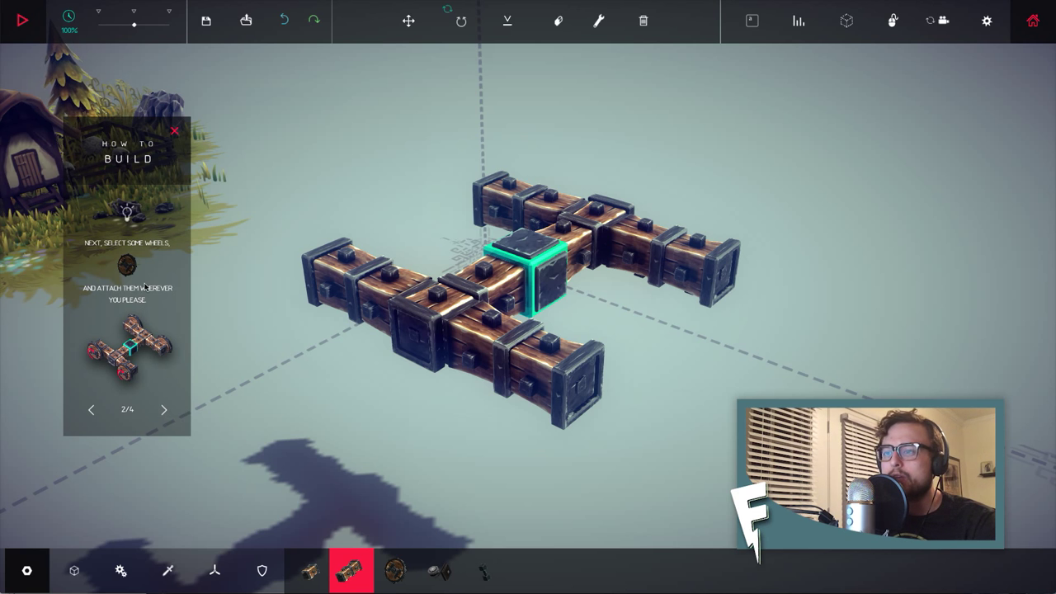
pyautogui.moveTo(163, 267)
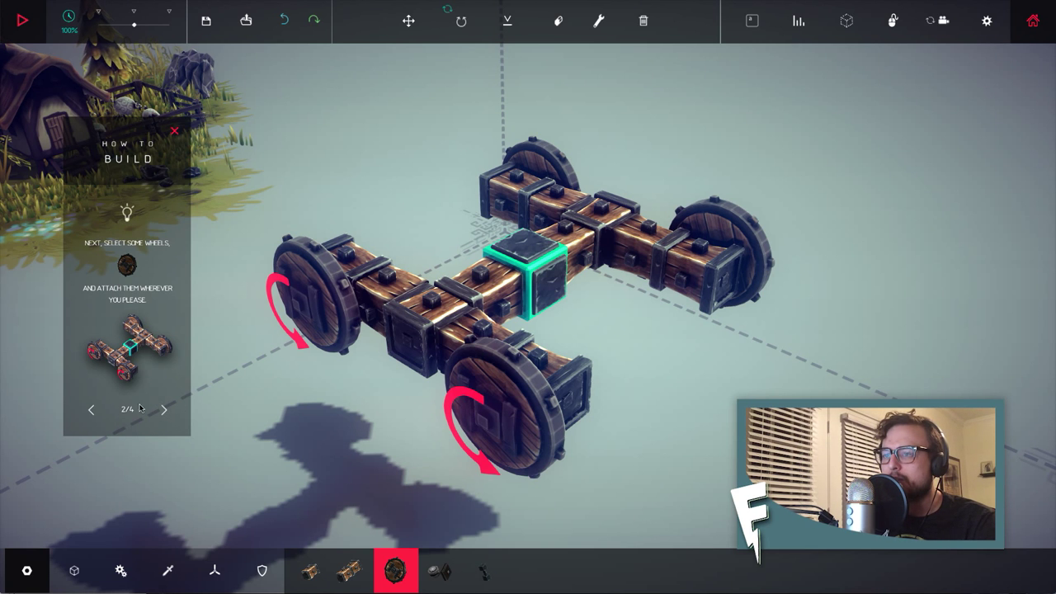
pyautogui.moveTo(165, 410)
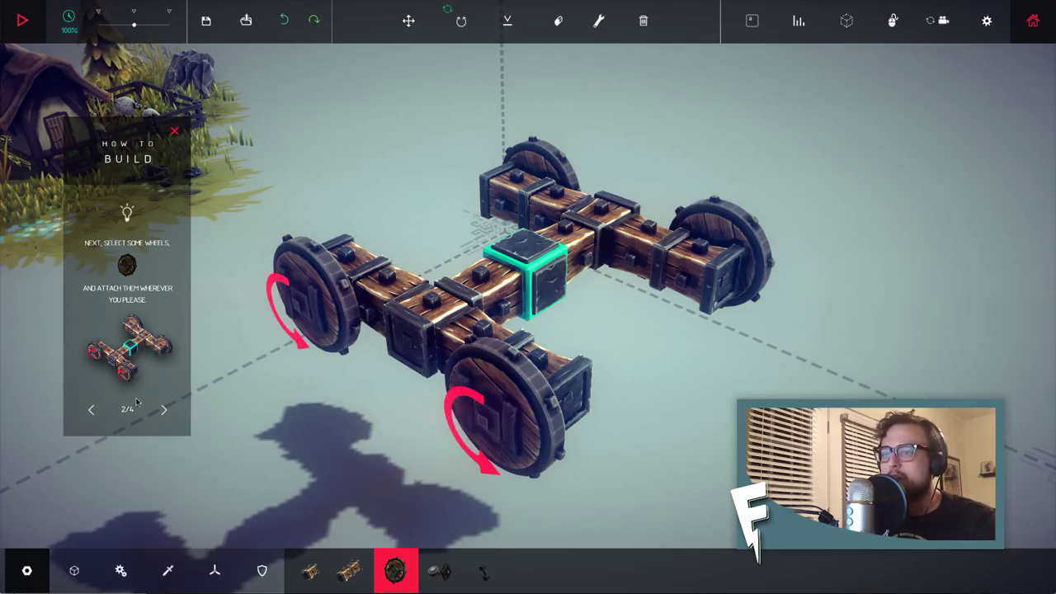
# - Set the four-wheeled machine down on the ground and advance to the simulation step
pyautogui.click(167, 410)
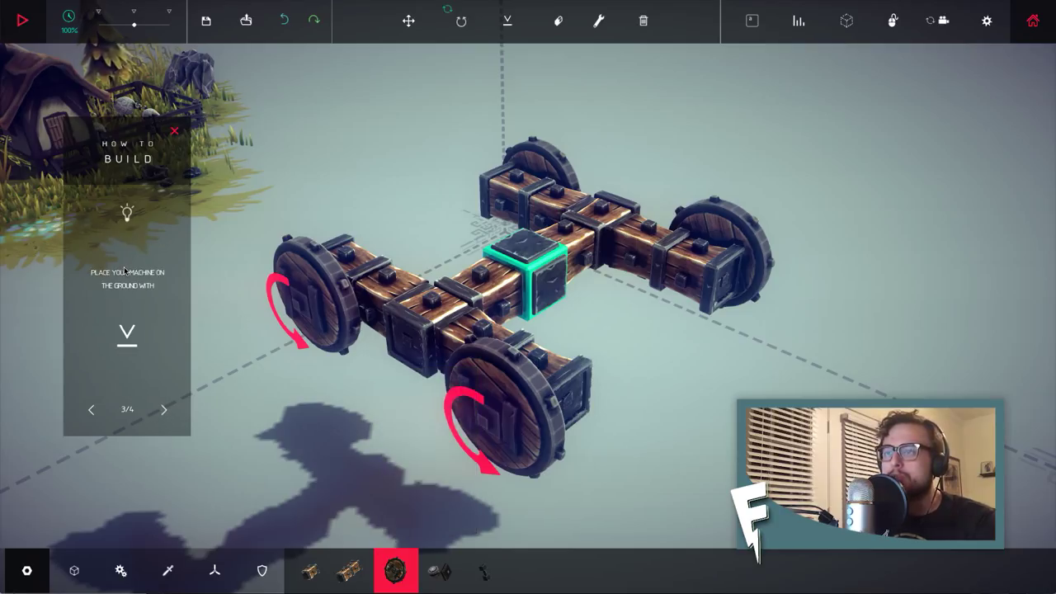
pyautogui.moveTo(508, 20)
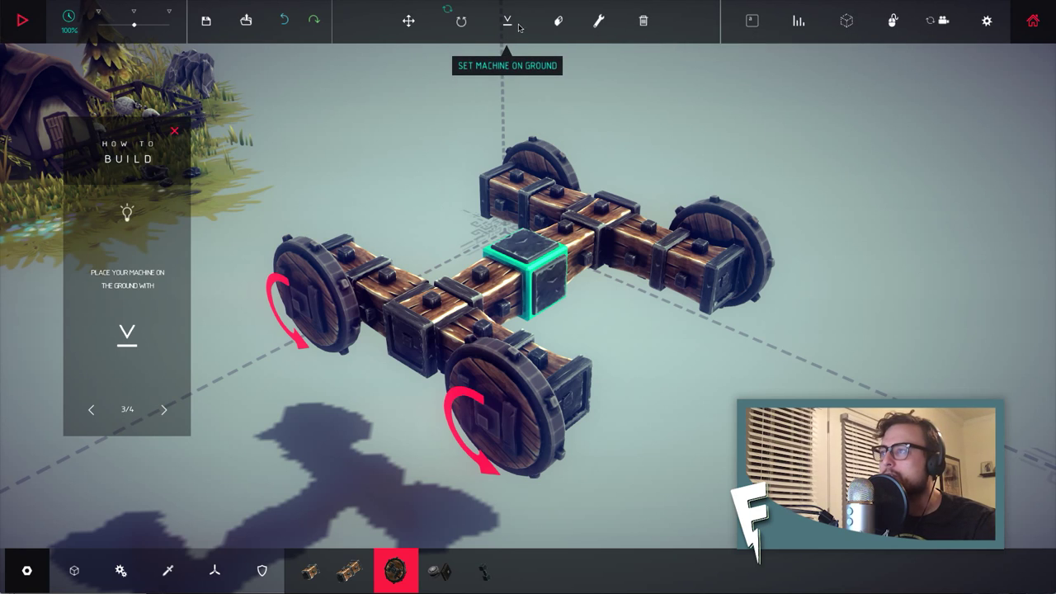
pyautogui.click(506, 20)
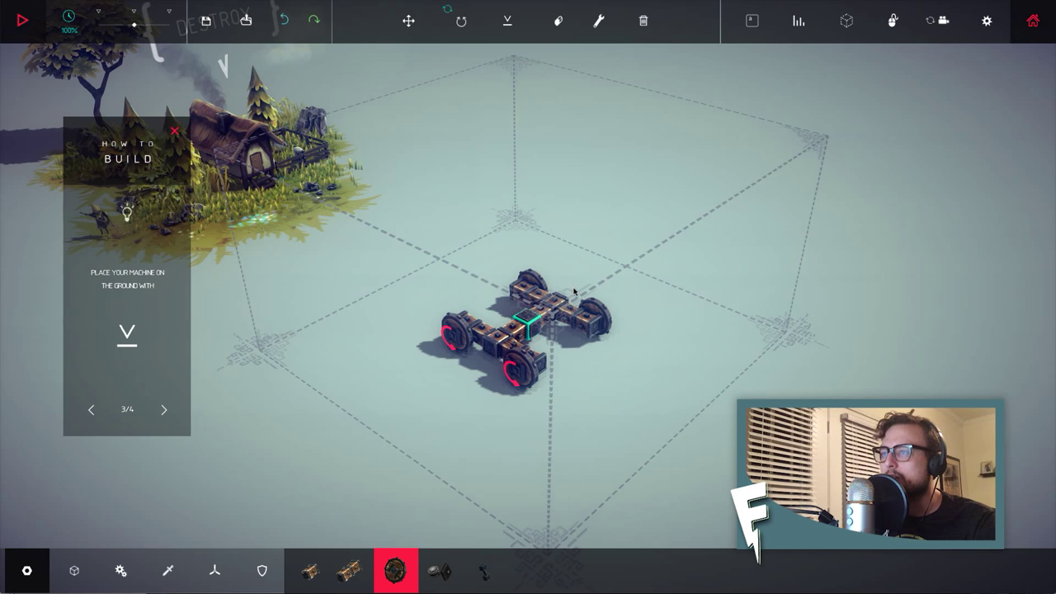
pyautogui.click(162, 409)
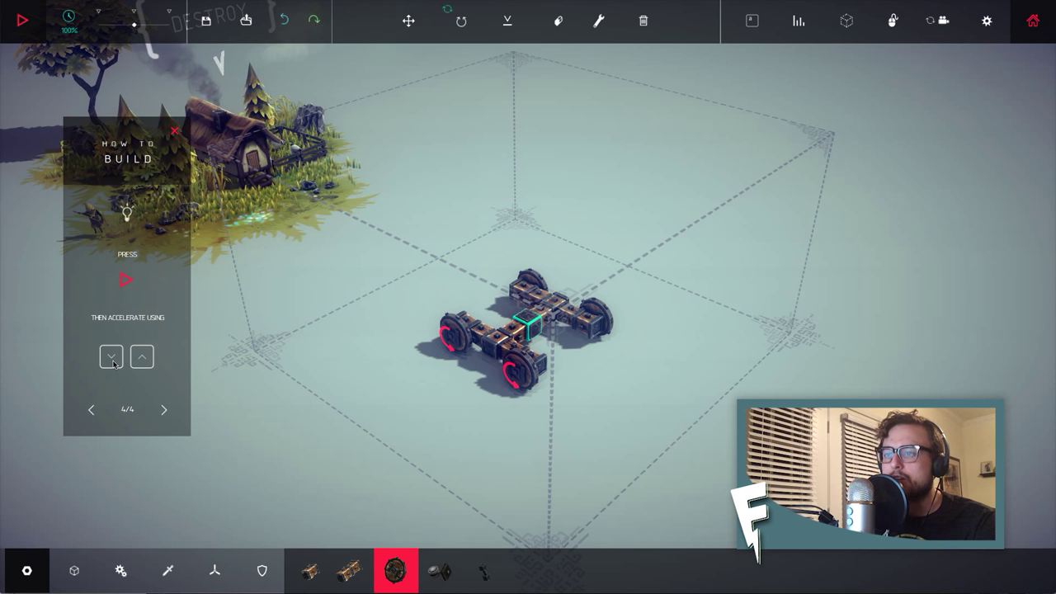
pyautogui.moveTo(589, 106)
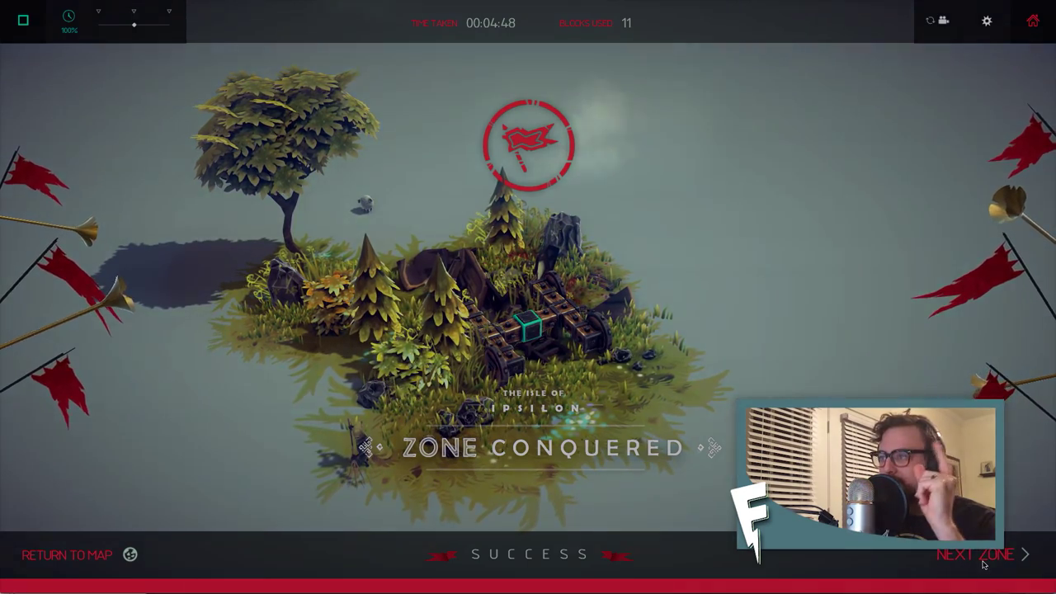
# - Move on to the next zone after conquering the first one
pyautogui.click(975, 555)
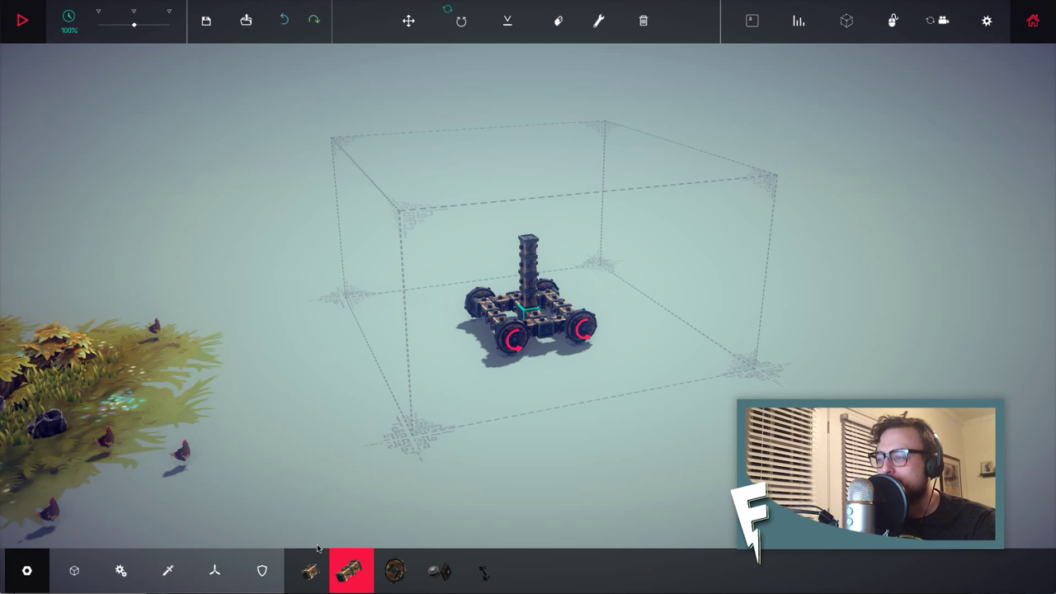
# - Add a hinge from the Mechanical parts on the post, then return to wooden blocks for the crossbeam
pyautogui.click(122, 567)
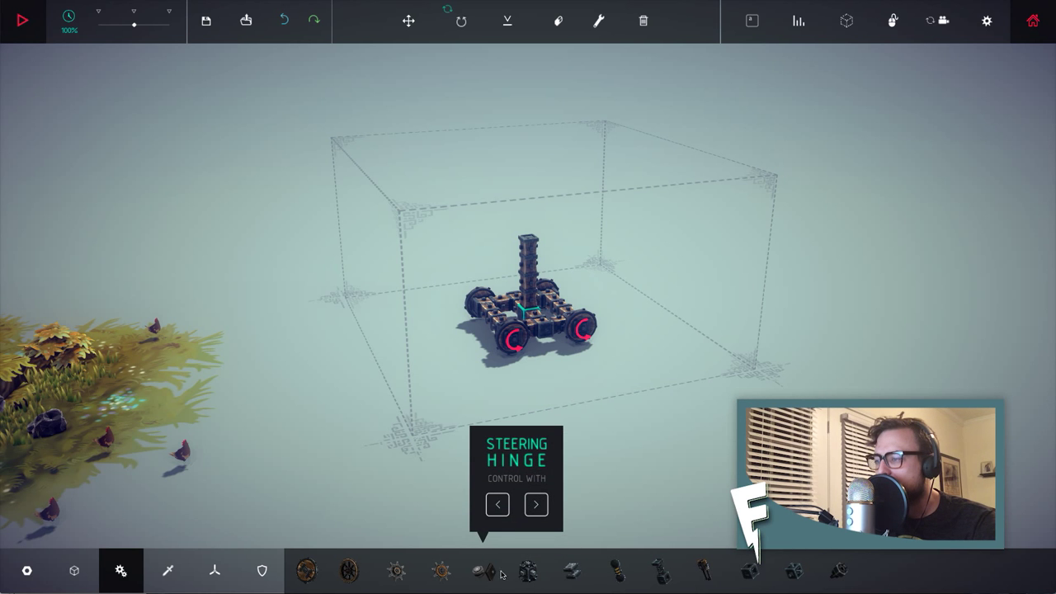
pyautogui.moveTo(657, 573)
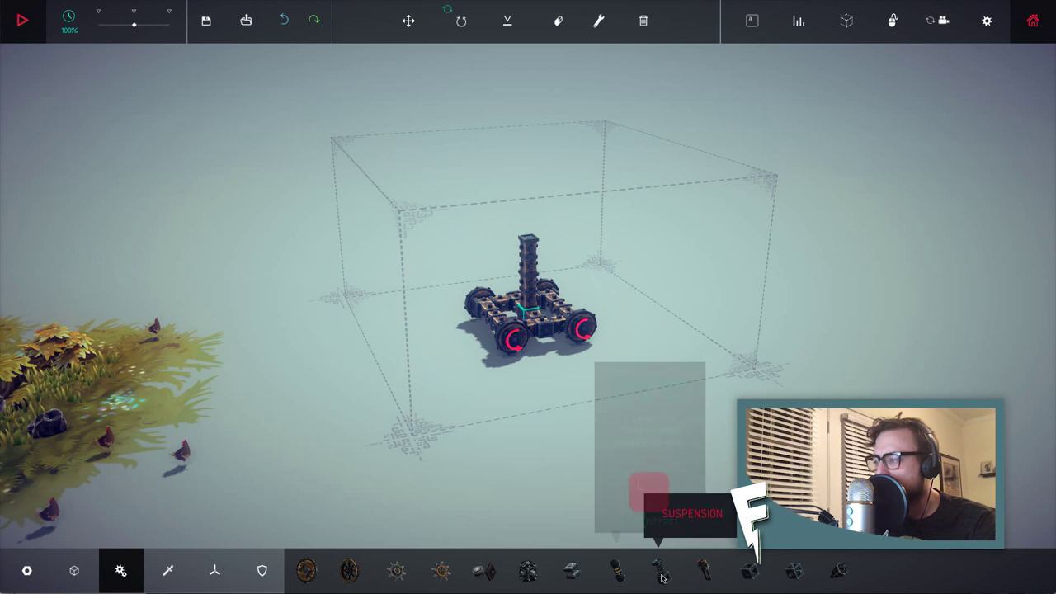
pyautogui.click(73, 568)
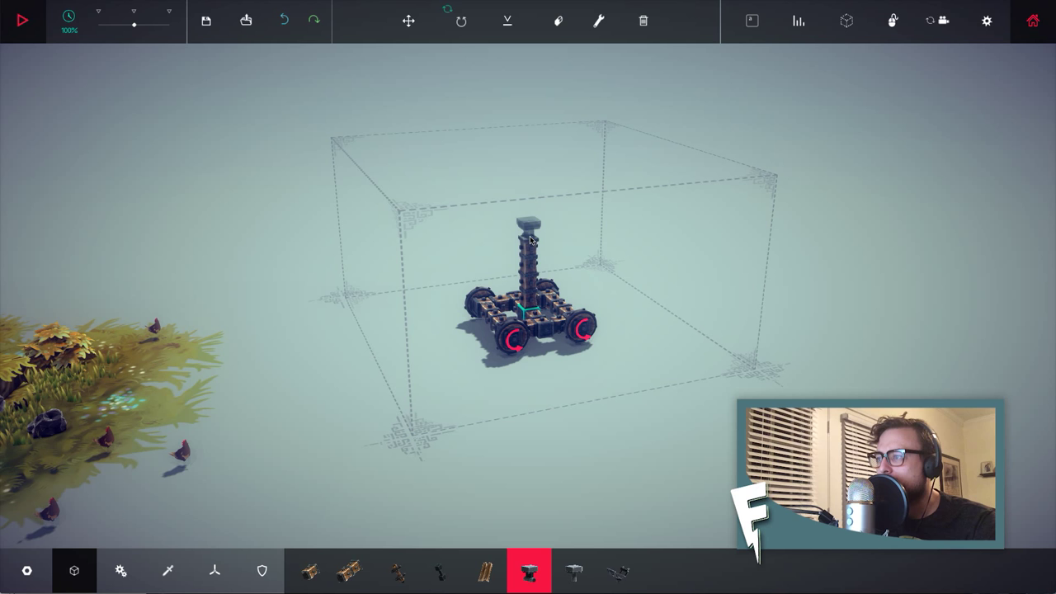
pyautogui.moveTo(347, 580)
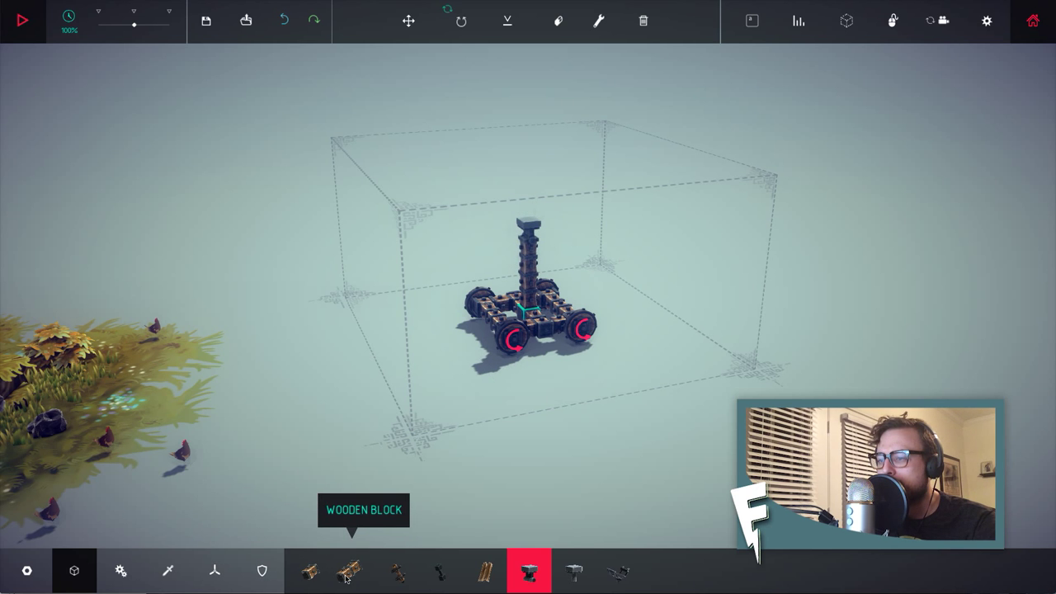
pyautogui.click(310, 574)
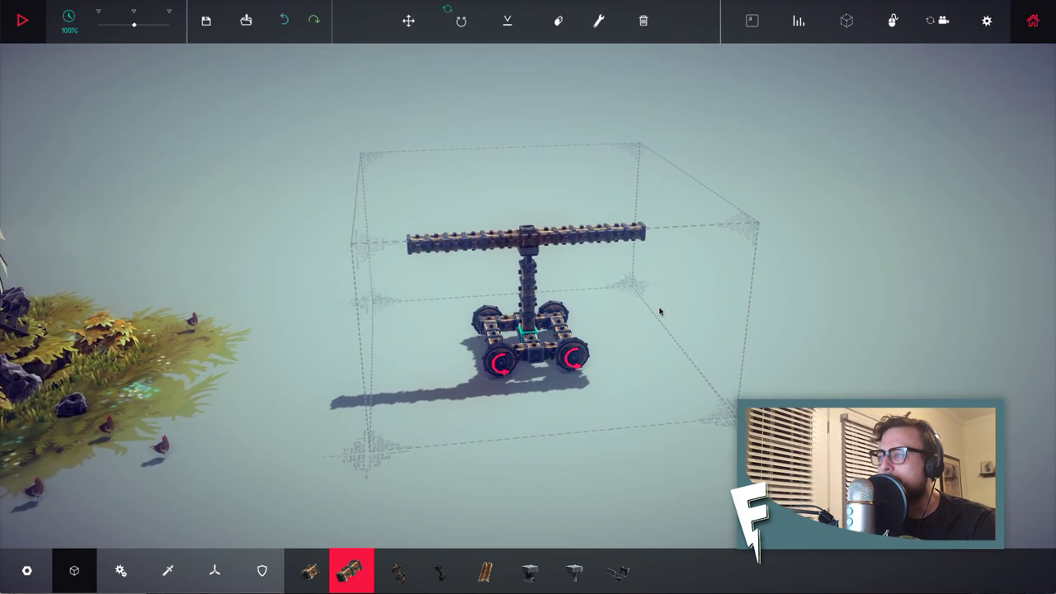
# - Extend the crossbeam with another block and brace it to the mast with diagonal struts
pyautogui.click(23, 20)
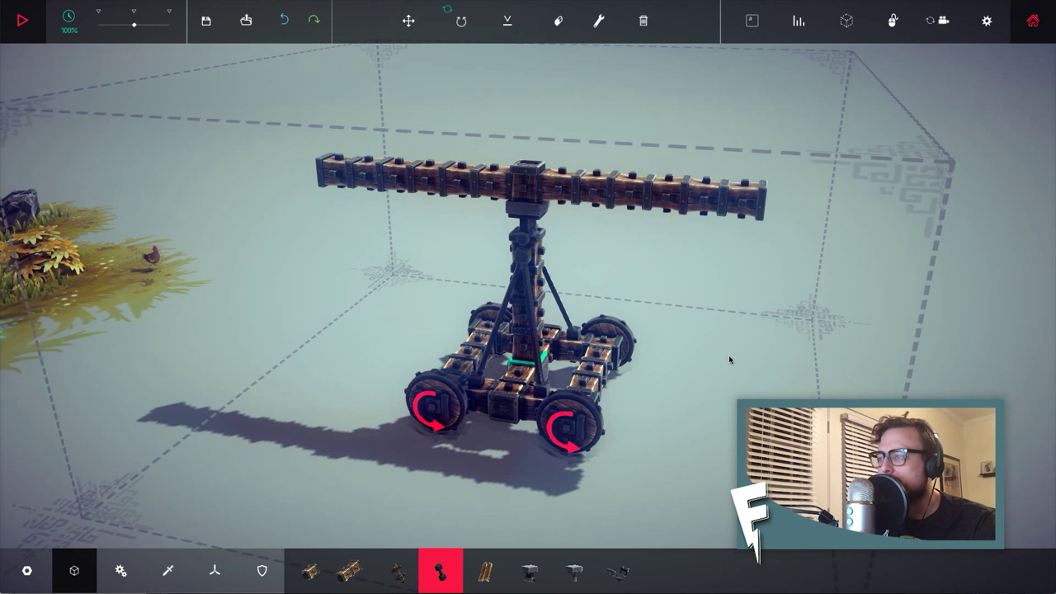
pyautogui.click(23, 20)
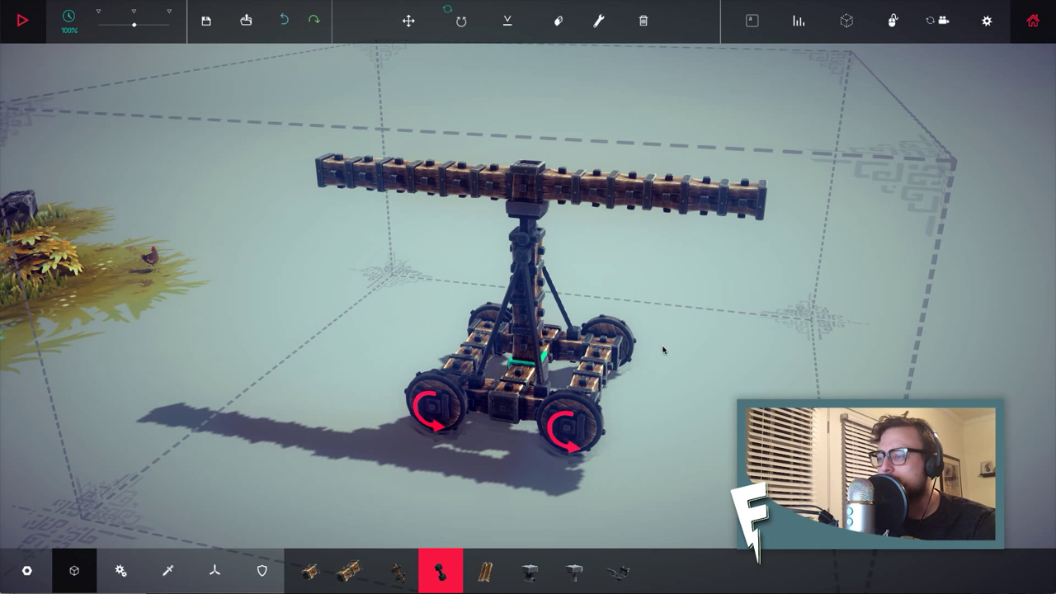
pyautogui.click(354, 581)
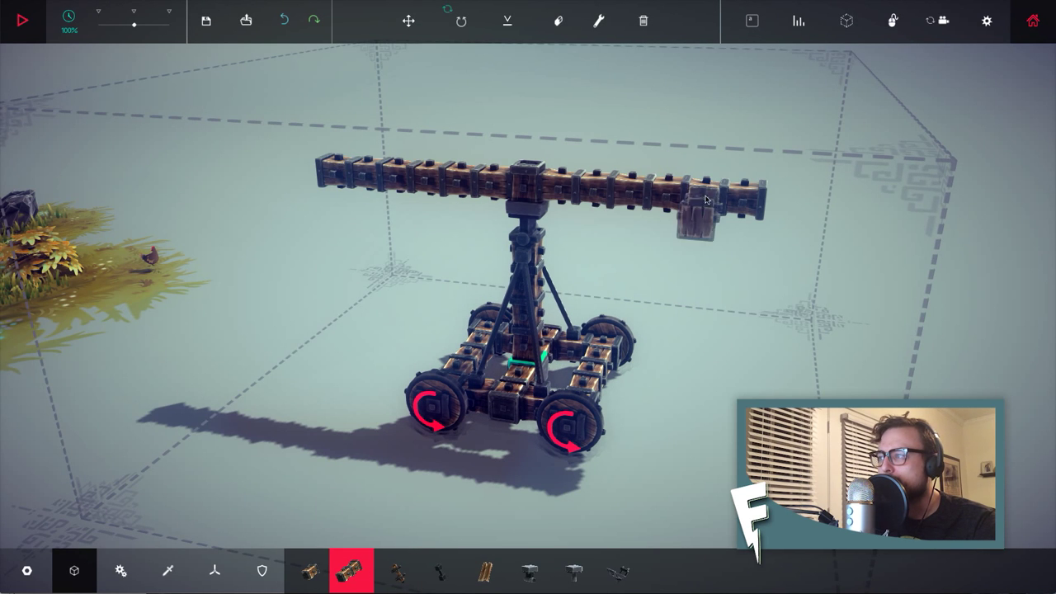
pyautogui.click(702, 223)
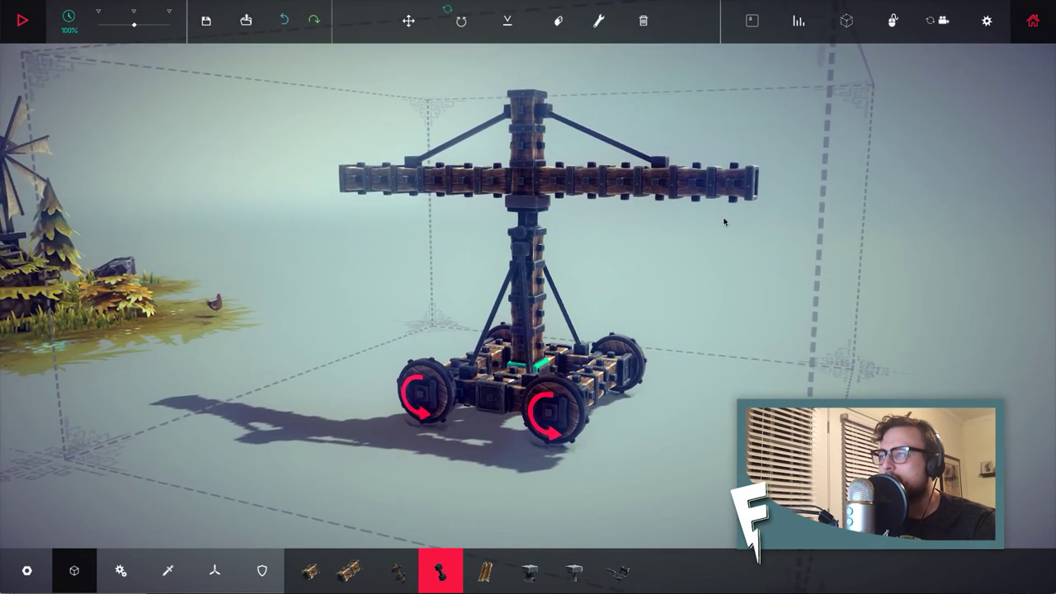
pyautogui.click(27, 20)
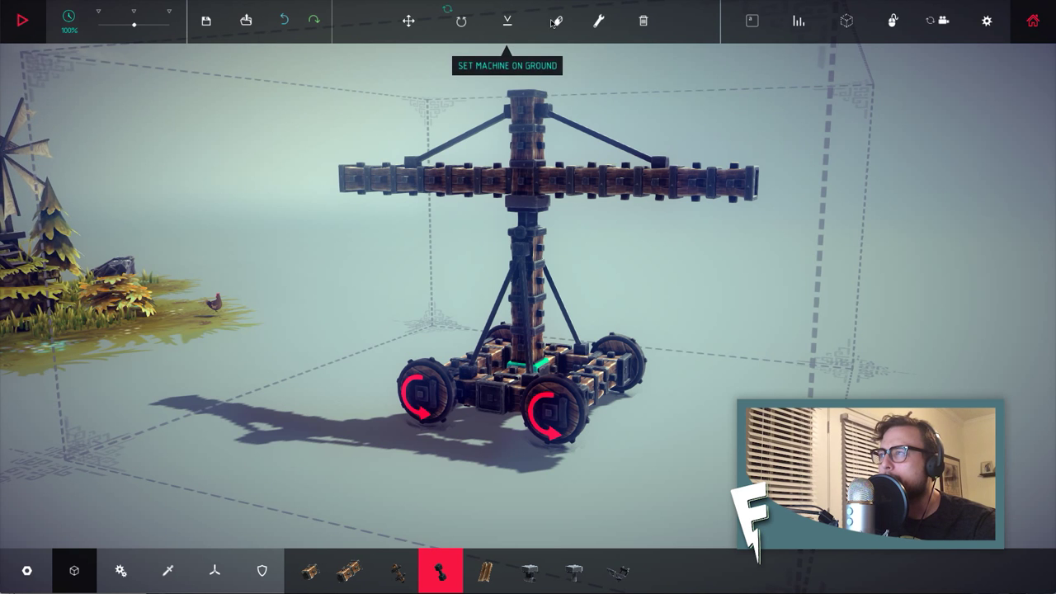
pyautogui.moveTo(746, 23)
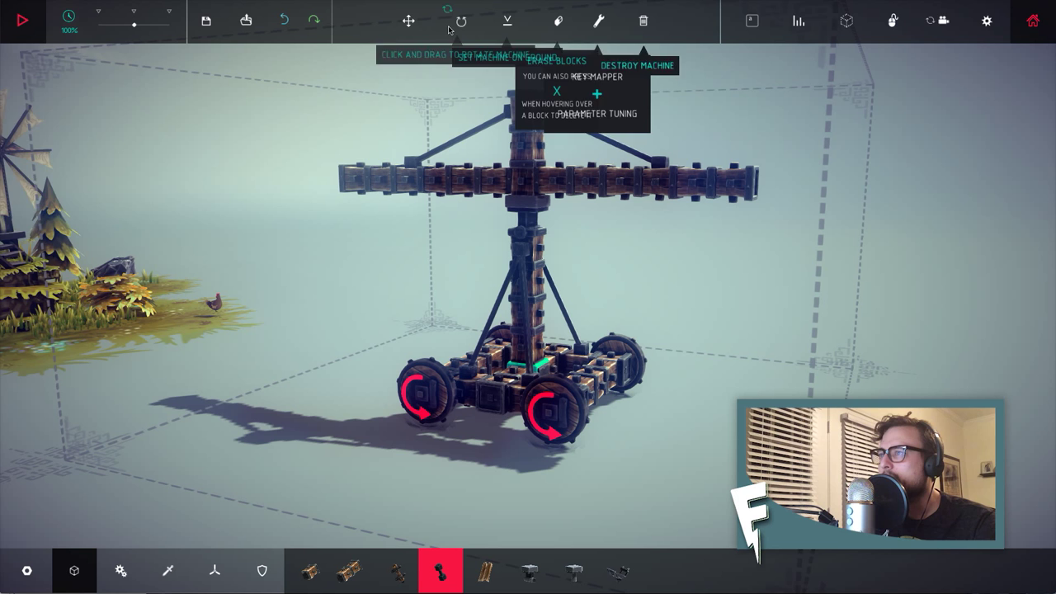
pyautogui.click(408, 20)
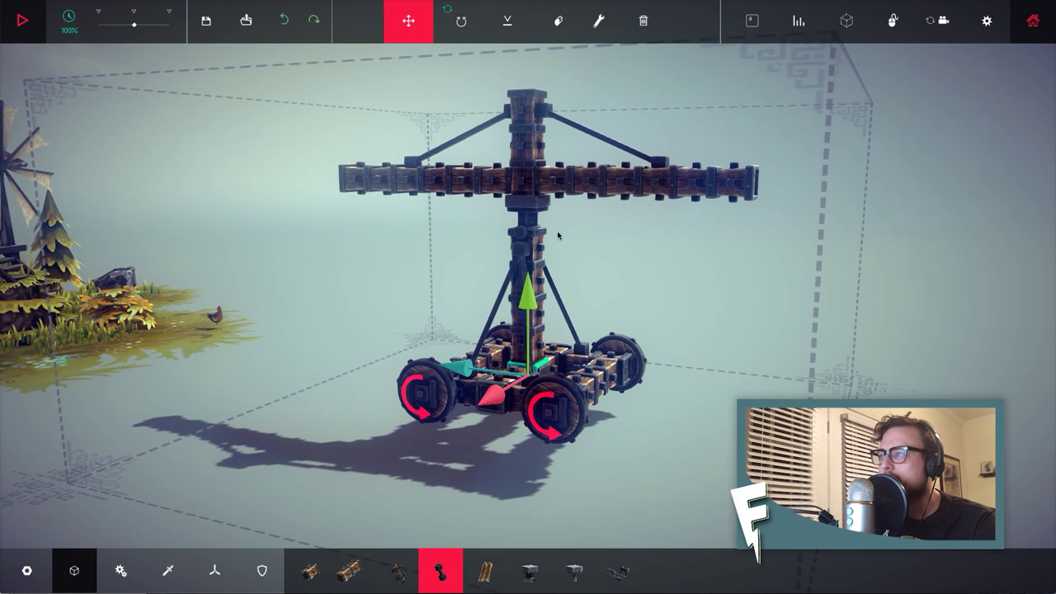
pyautogui.moveTo(518, 33)
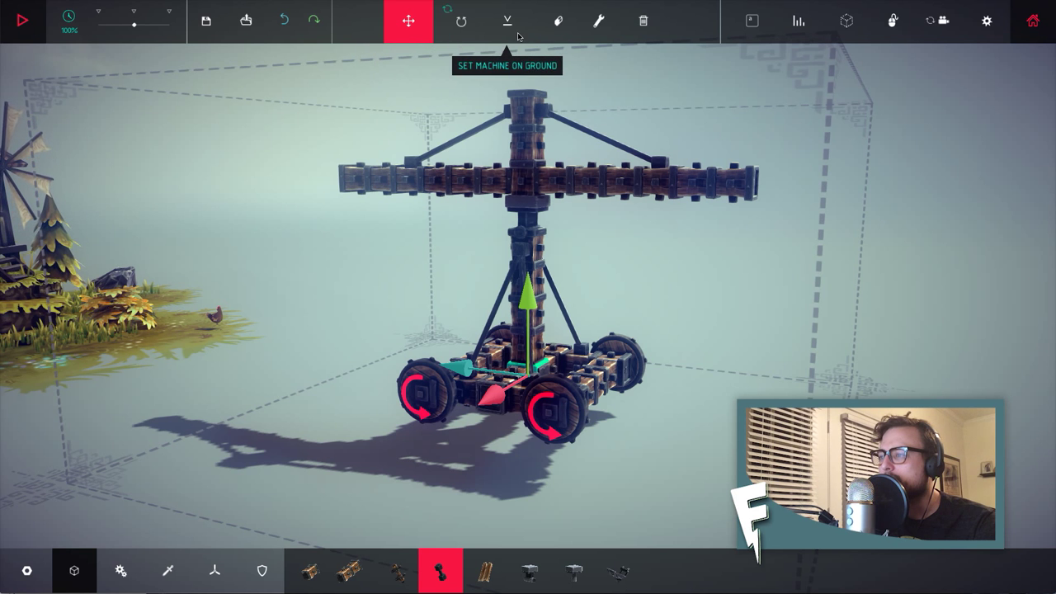
pyautogui.click(26, 20)
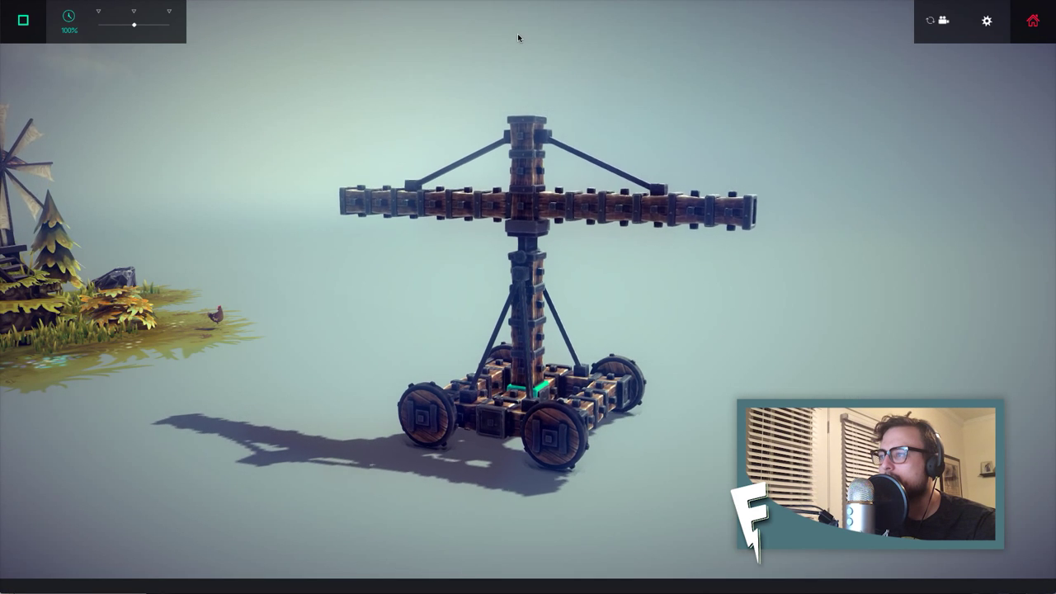
pyautogui.click(408, 18)
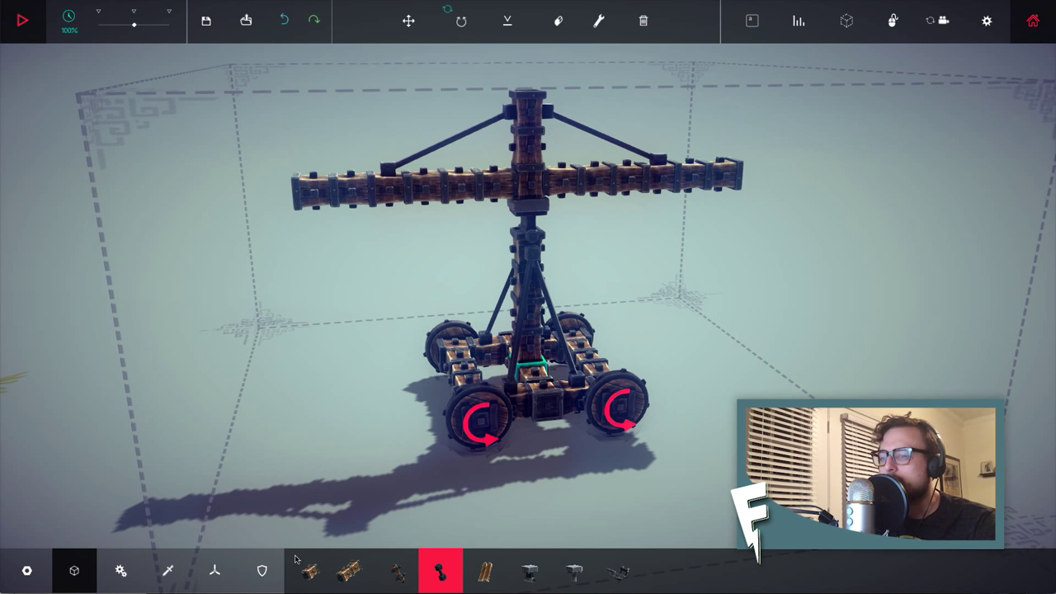
# - Hang a rope from the left end of the crossbeam down to the cart
pyautogui.click(122, 571)
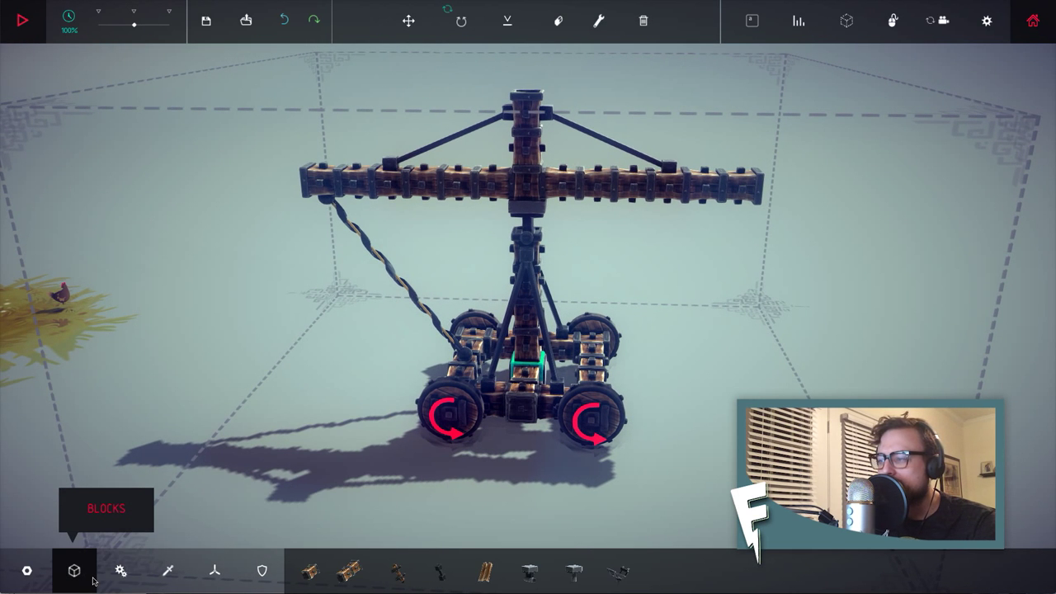
# - Mount the grabber from the weapon parts on the crossbeam's right end and enable Free Build Mode
pyautogui.click(119, 568)
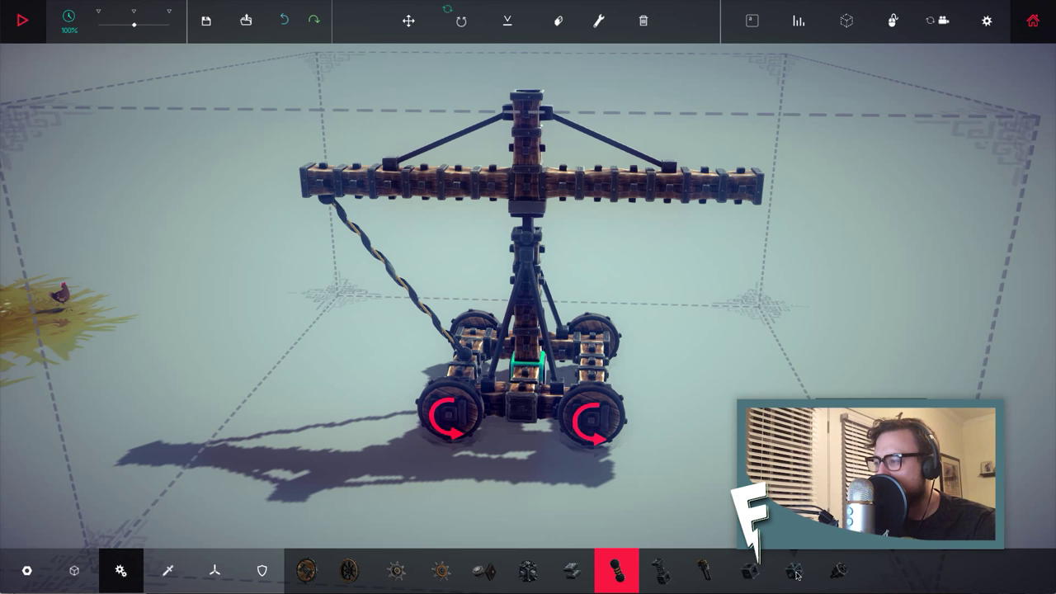
pyautogui.click(168, 566)
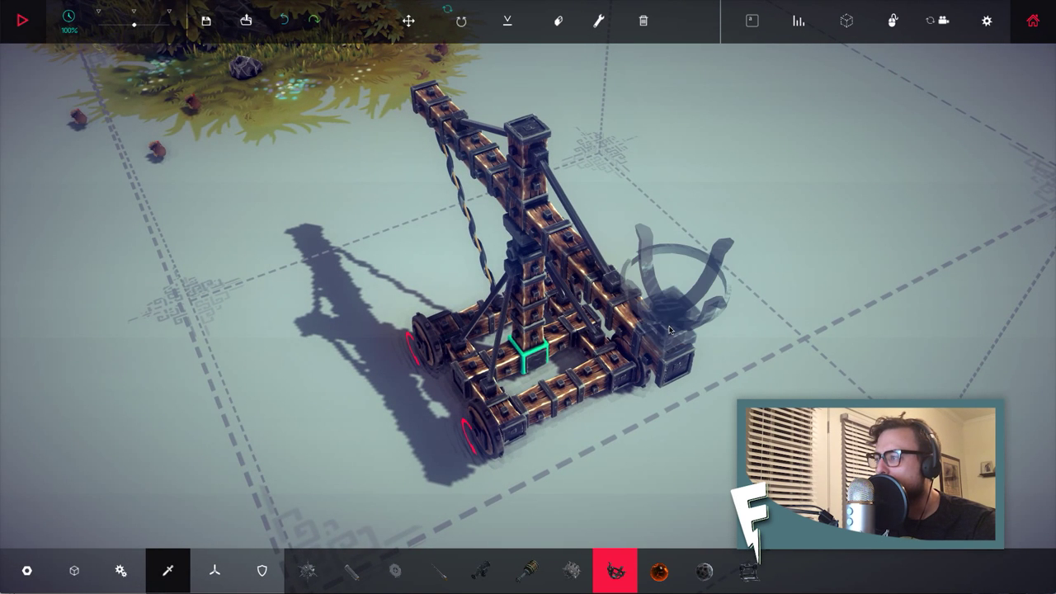
pyautogui.moveTo(569, 566)
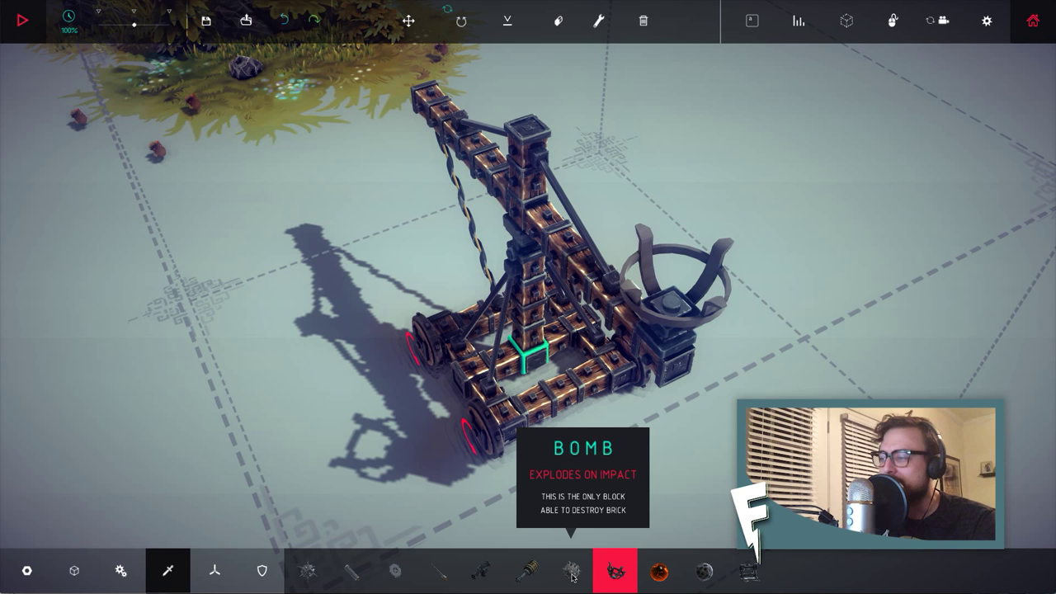
pyautogui.click(703, 571)
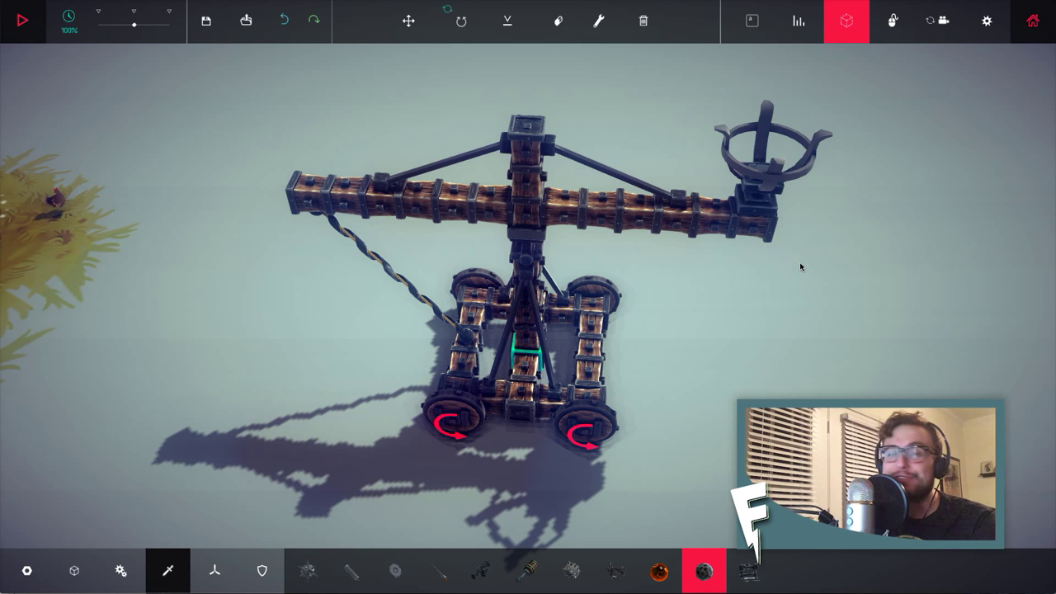
pyautogui.moveTo(845, 20)
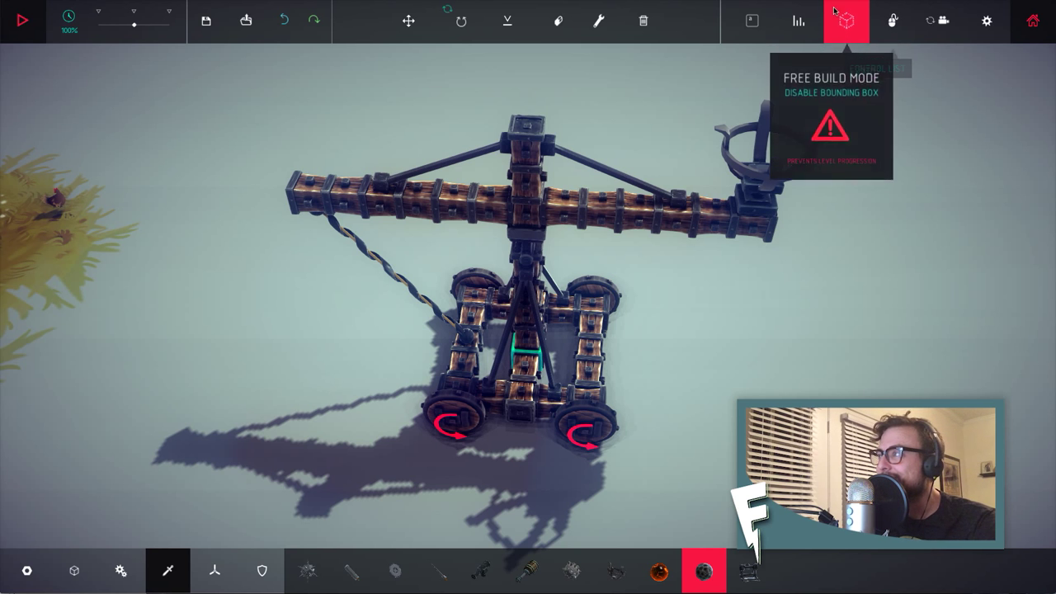
pyautogui.click(847, 19)
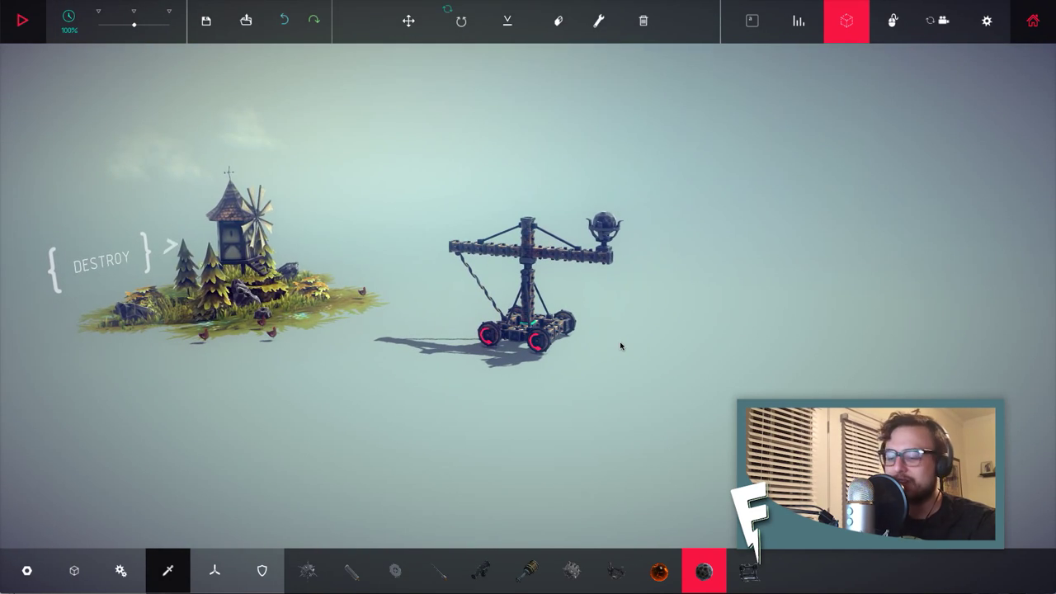
pyautogui.click(27, 18)
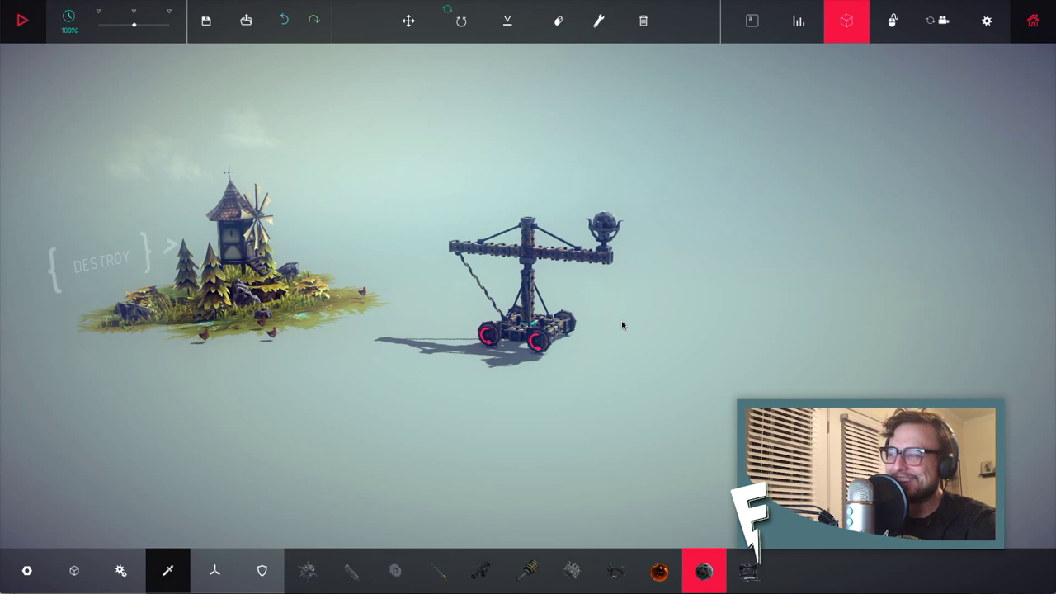
pyautogui.click(27, 18)
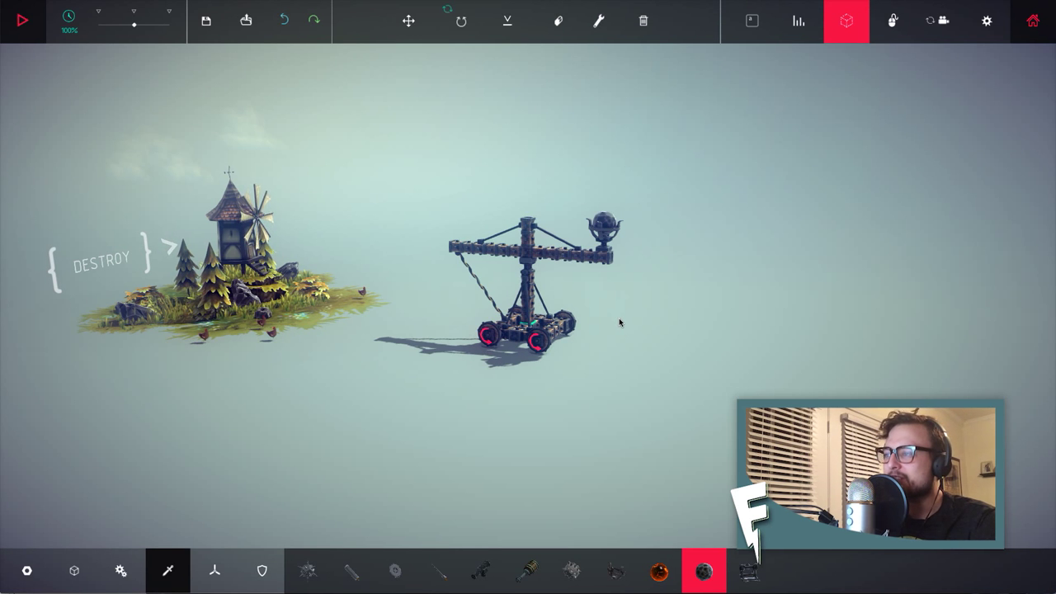
pyautogui.click(23, 18)
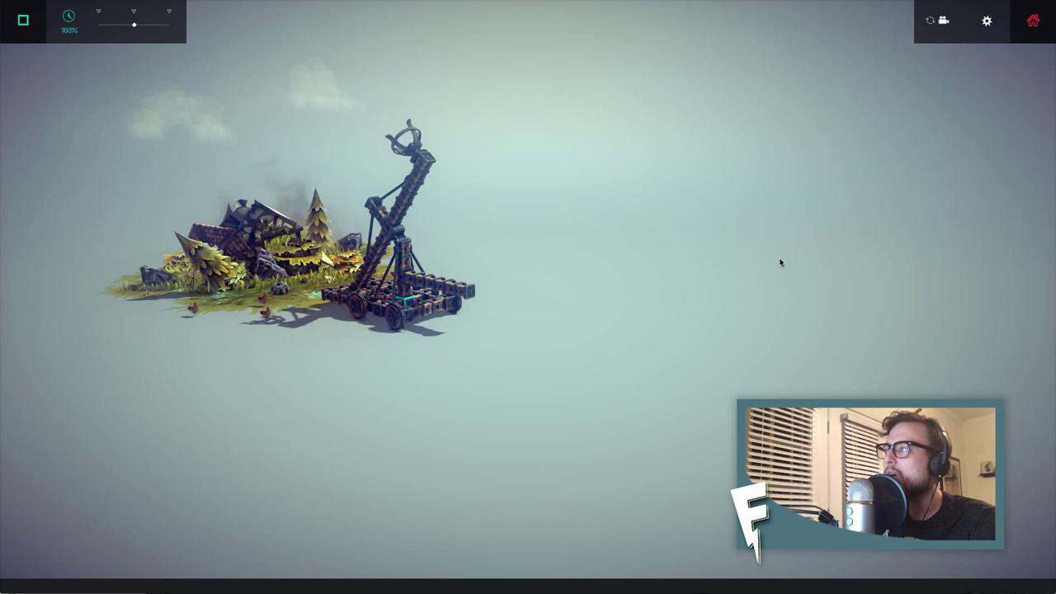
pyautogui.moveTo(931, 19)
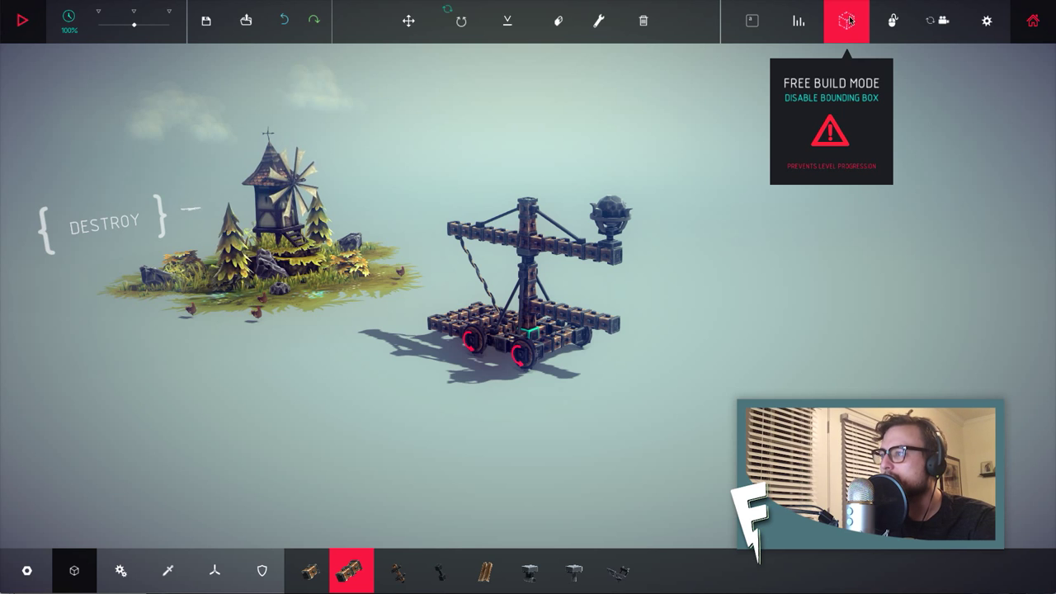
# - Stop the simulation so the windmill island resets and the crane returns to build mode
pyautogui.click(844, 20)
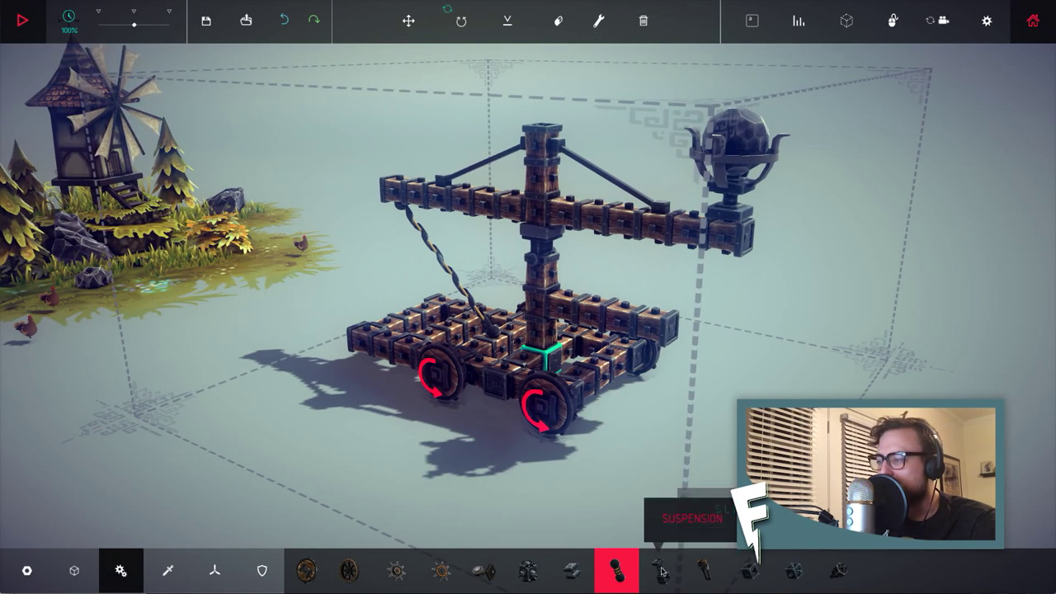
# - Browse the suspension parts with the loaded catapult machine in the build area
pyautogui.click(72, 568)
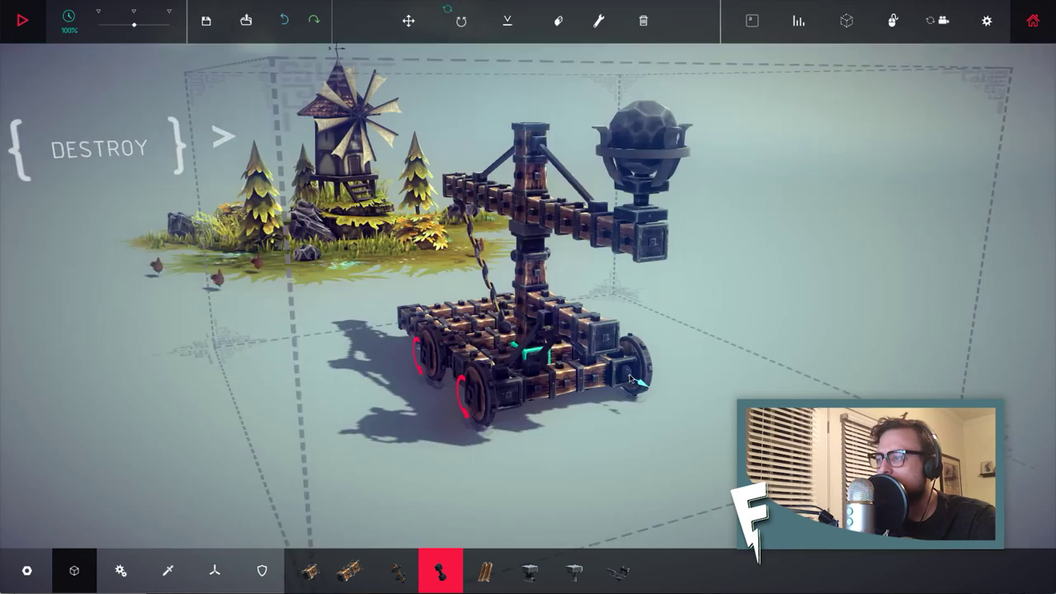
pyautogui.click(27, 20)
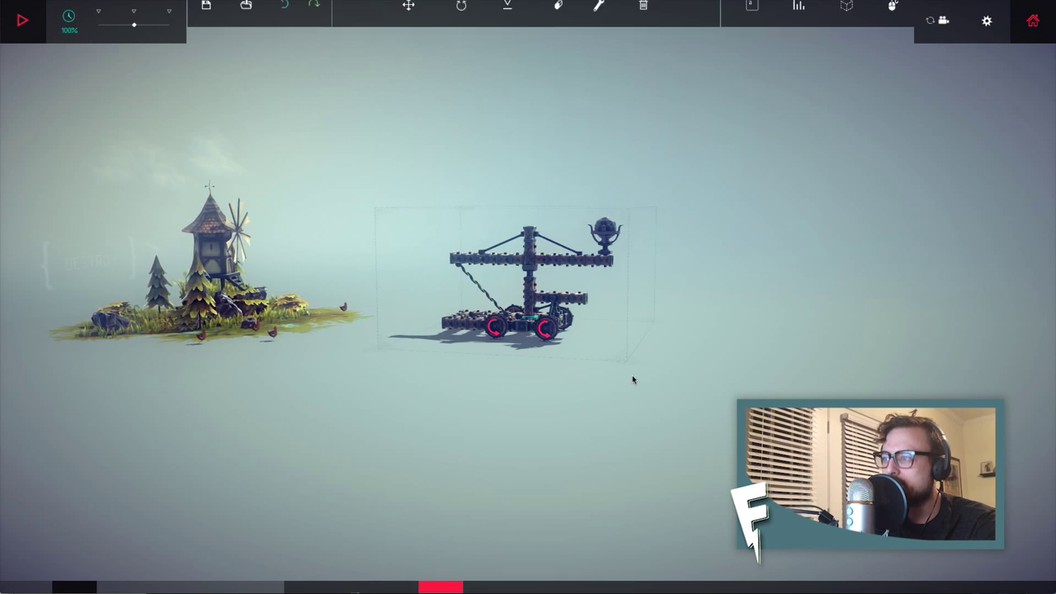
# - Switch to the wooded island with stone ruins, keeping the catapult machine
pyautogui.click(25, 20)
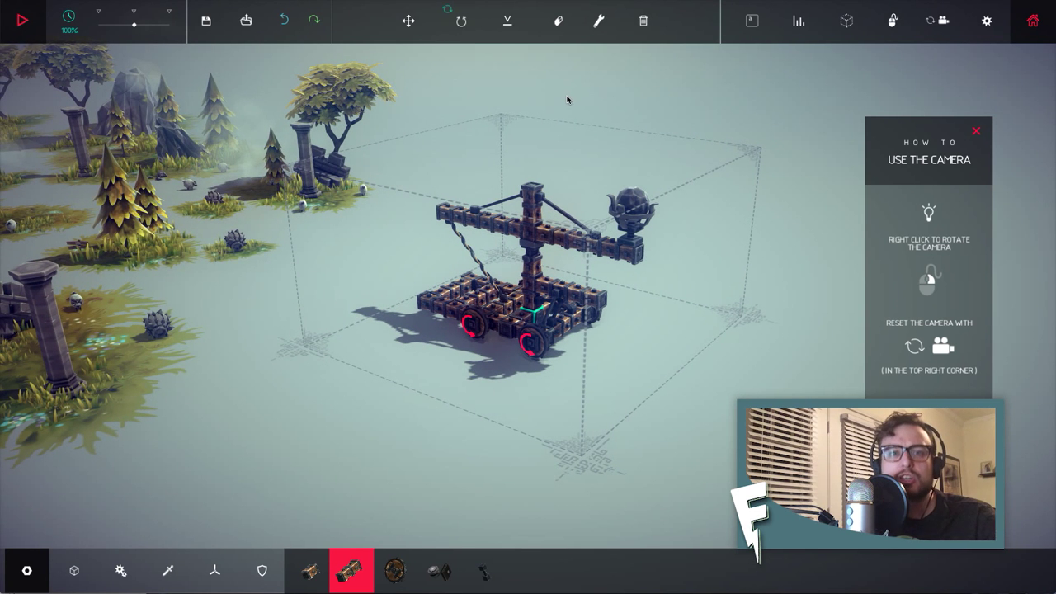
pyautogui.moveTo(641, 20)
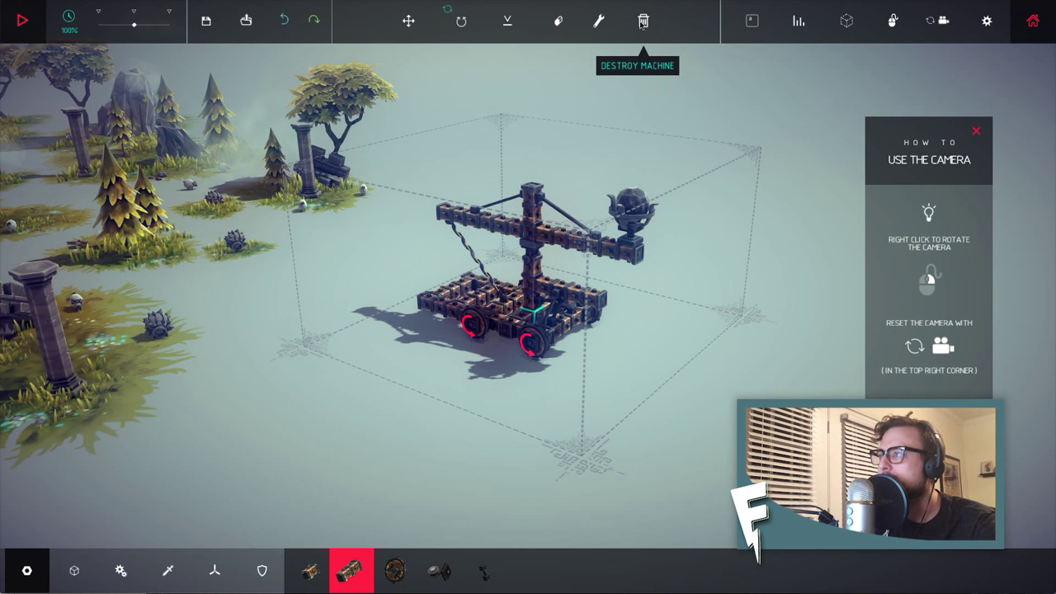
# - Clear the catapult and build a small four-wheeled car around the core block
pyautogui.click(644, 20)
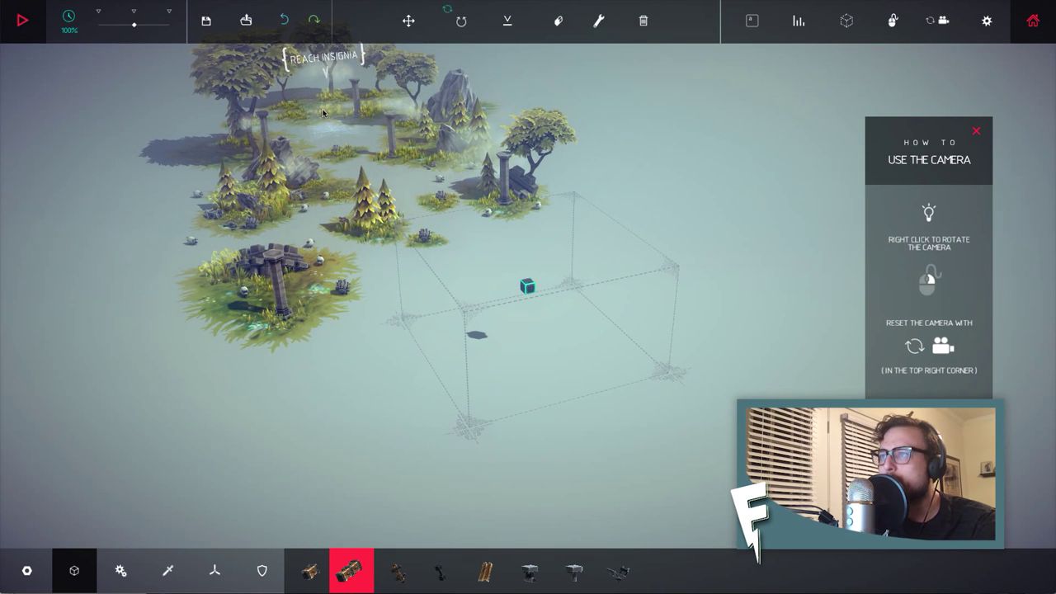
pyautogui.moveTo(594, 363)
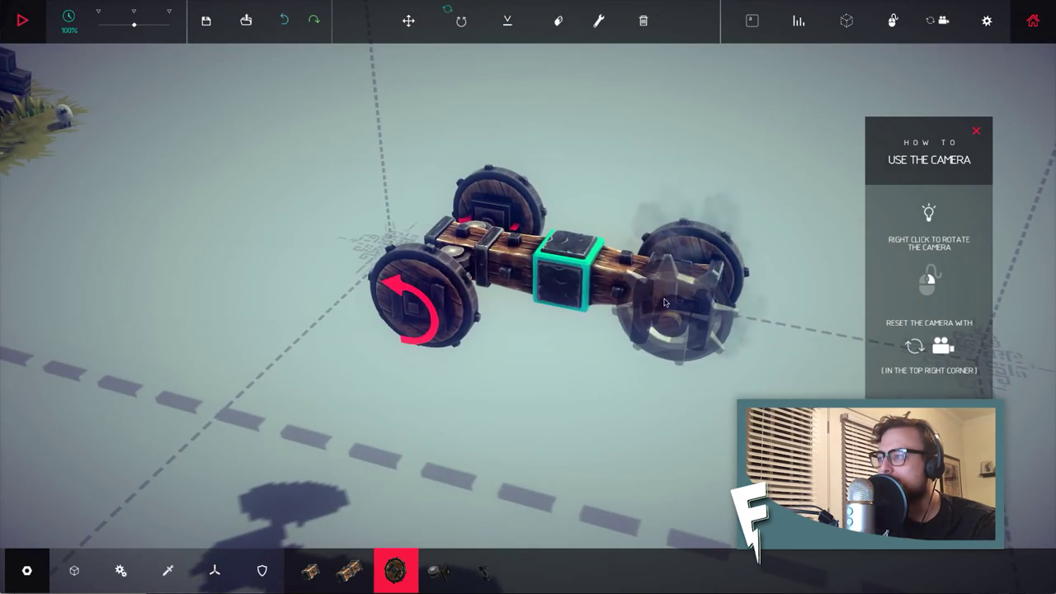
pyautogui.moveTo(663, 304); pyautogui.dragTo(779, 293)
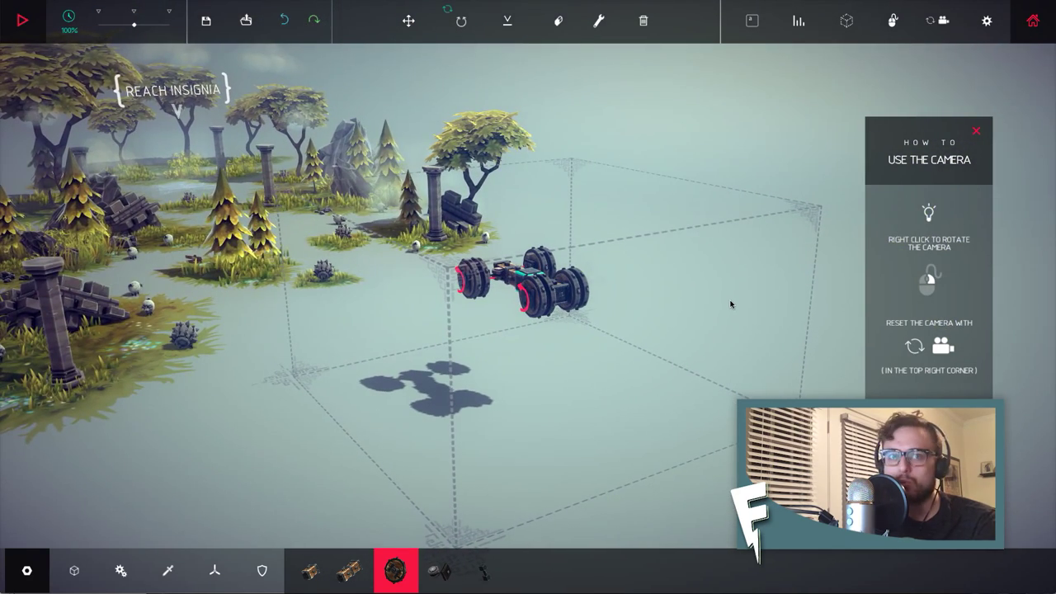
pyautogui.click(25, 20)
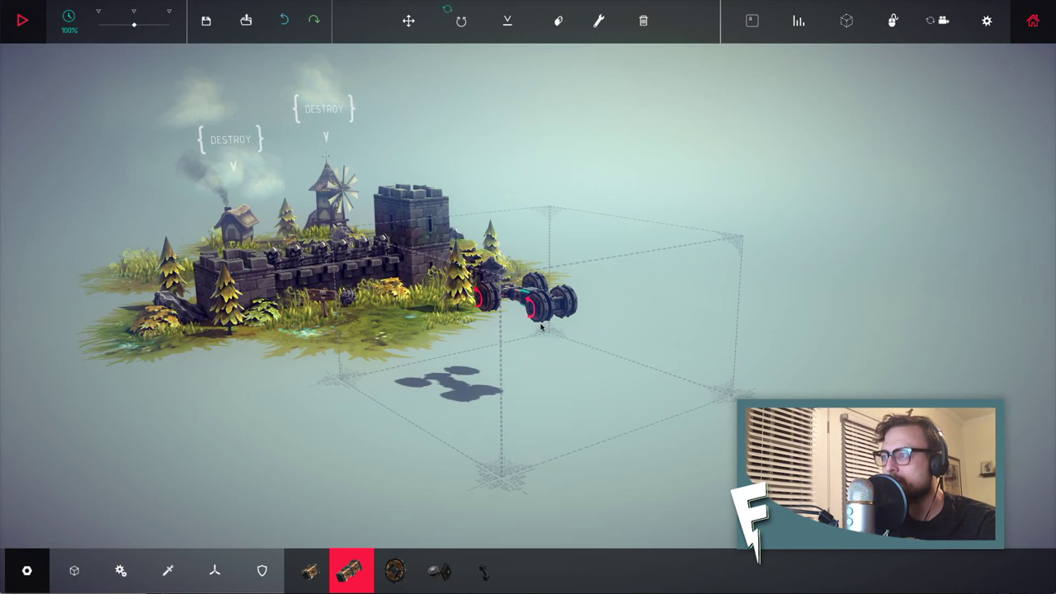
# - Drop the small car onto the ground beside the castle island
pyautogui.click(503, 20)
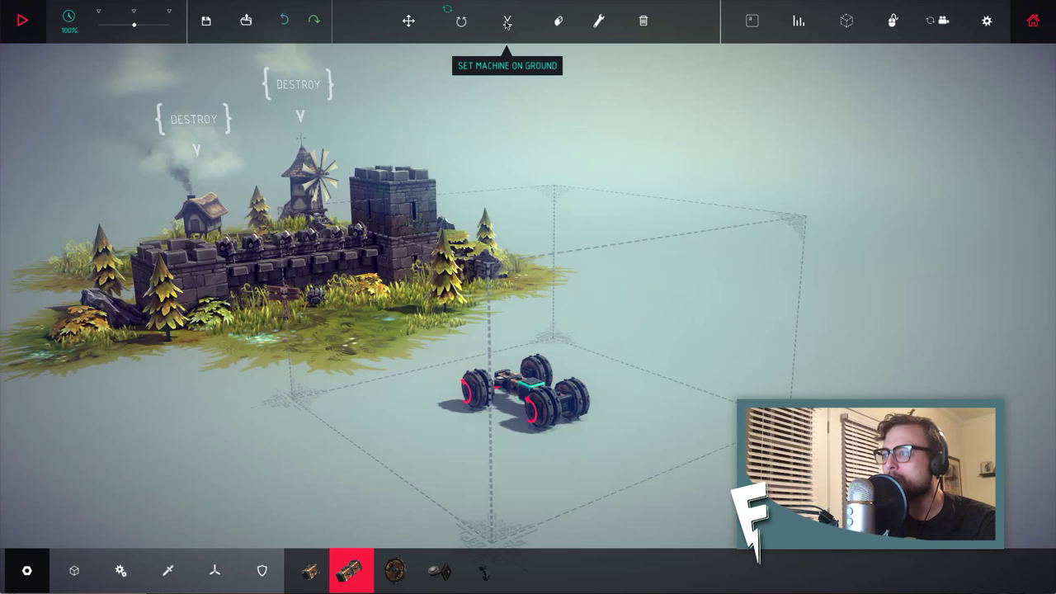
pyautogui.click(166, 568)
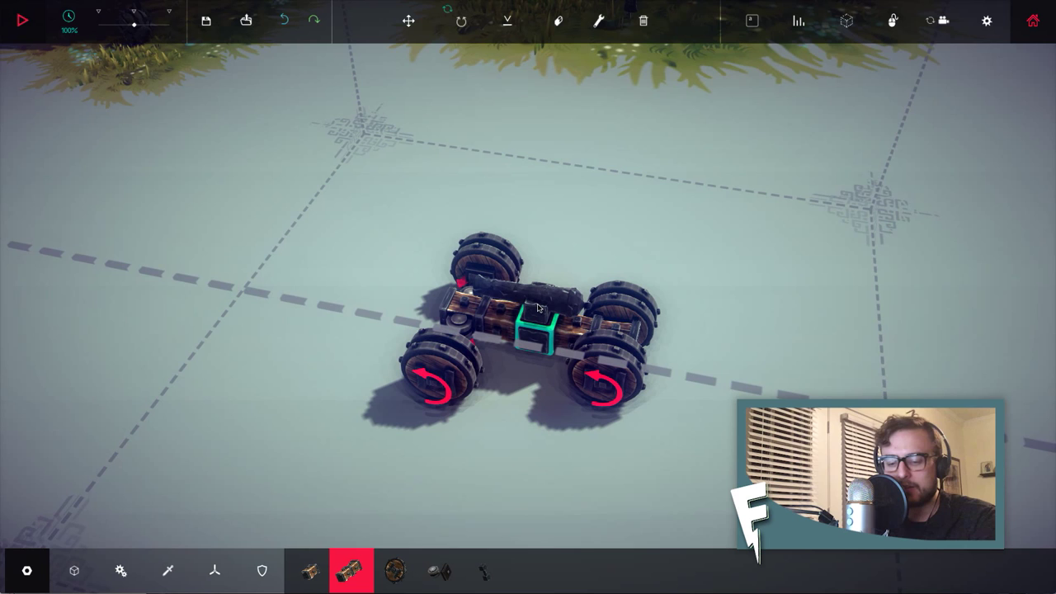
pyautogui.moveTo(264, 568)
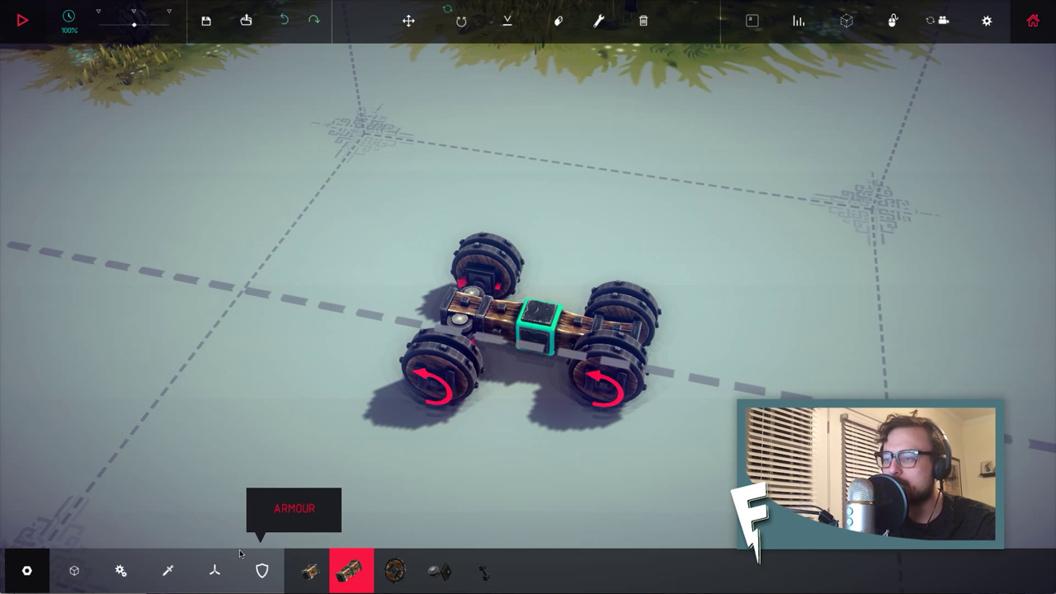
pyautogui.moveTo(168, 568)
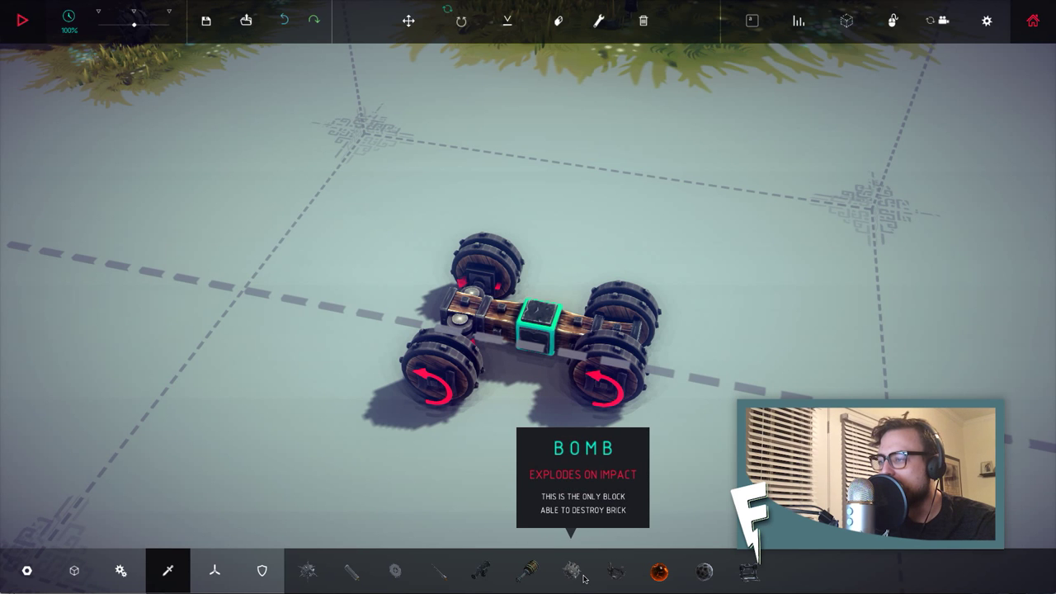
# - Place the saved spiked war machine into the Kill 90% of Everybody level
pyautogui.click(73, 568)
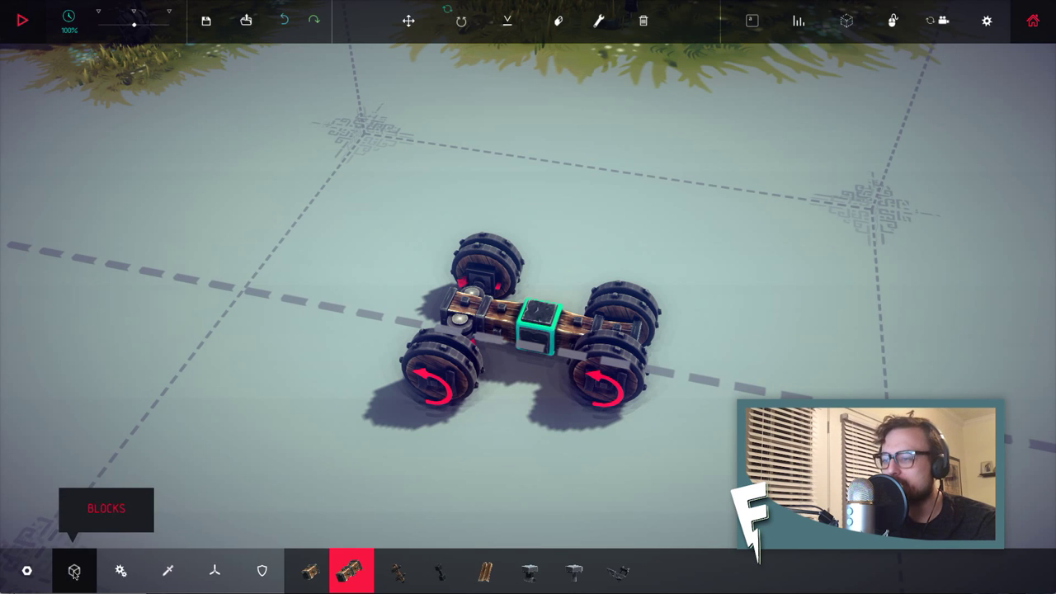
pyautogui.click(528, 342)
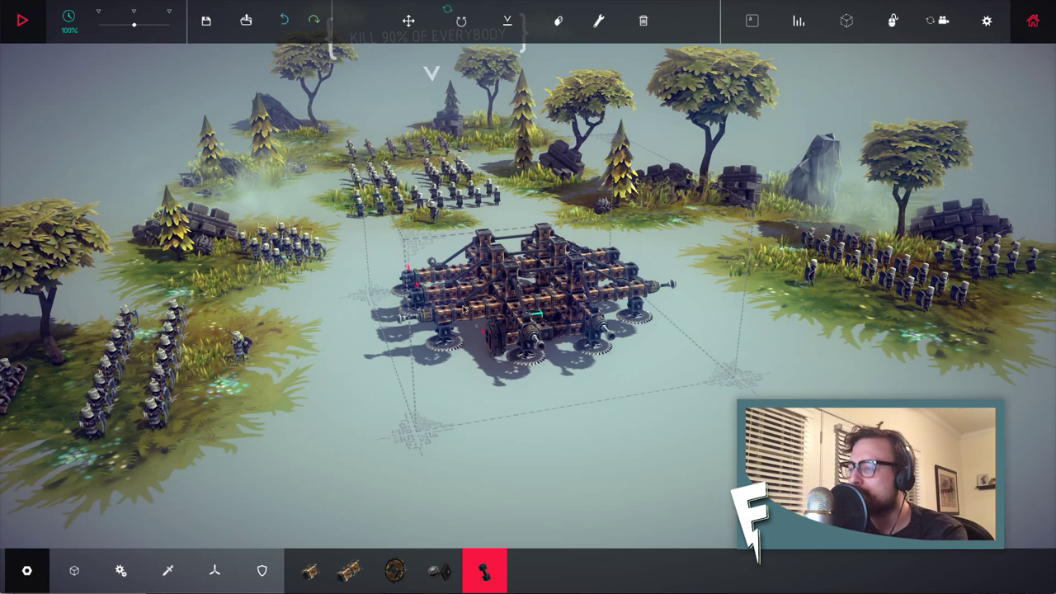
pyautogui.moveTo(741, 16)
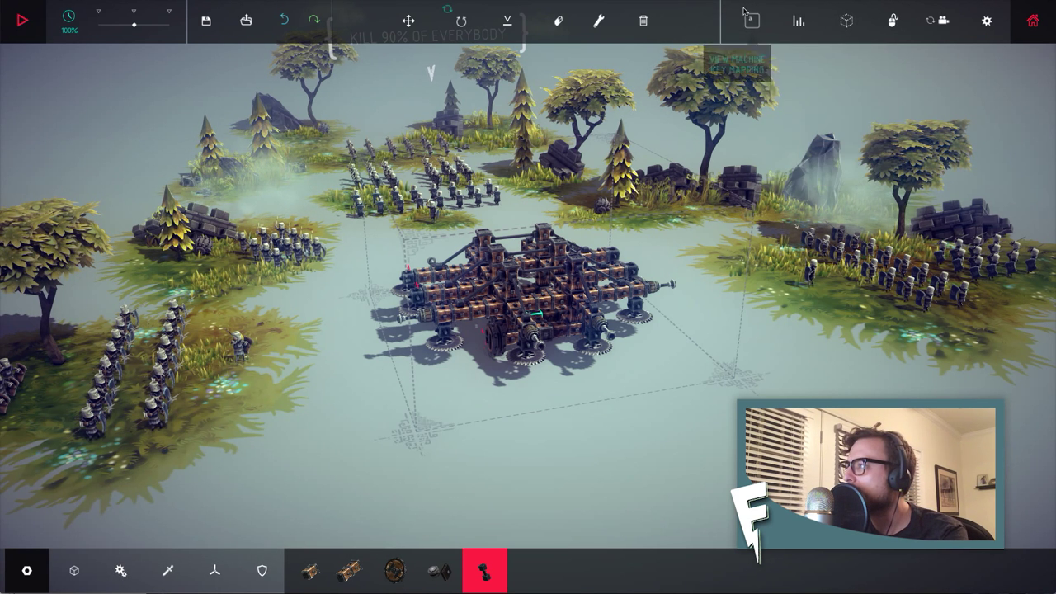
pyautogui.click(751, 18)
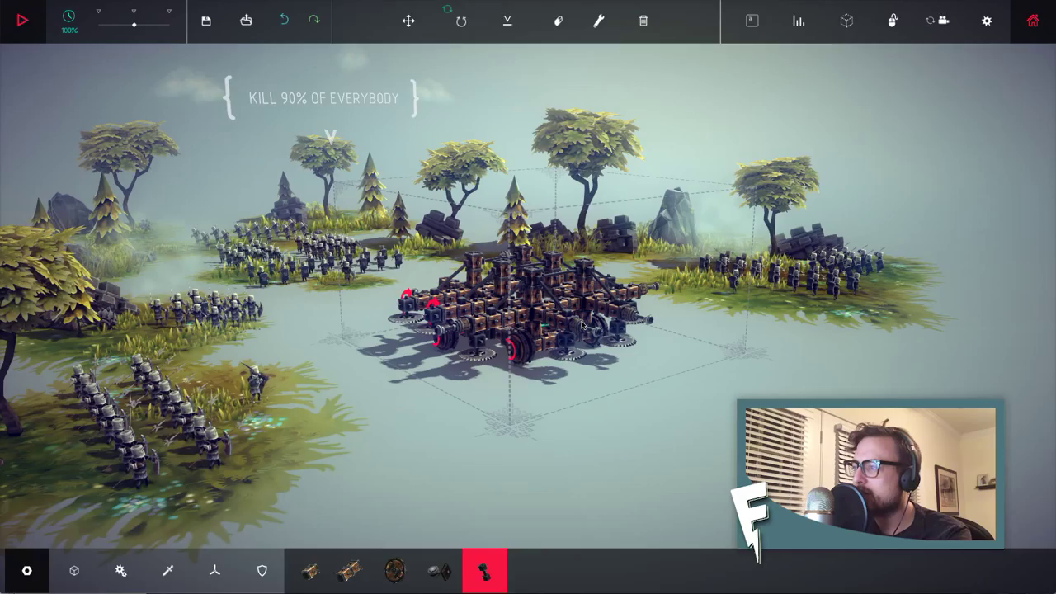
pyautogui.click(23, 24)
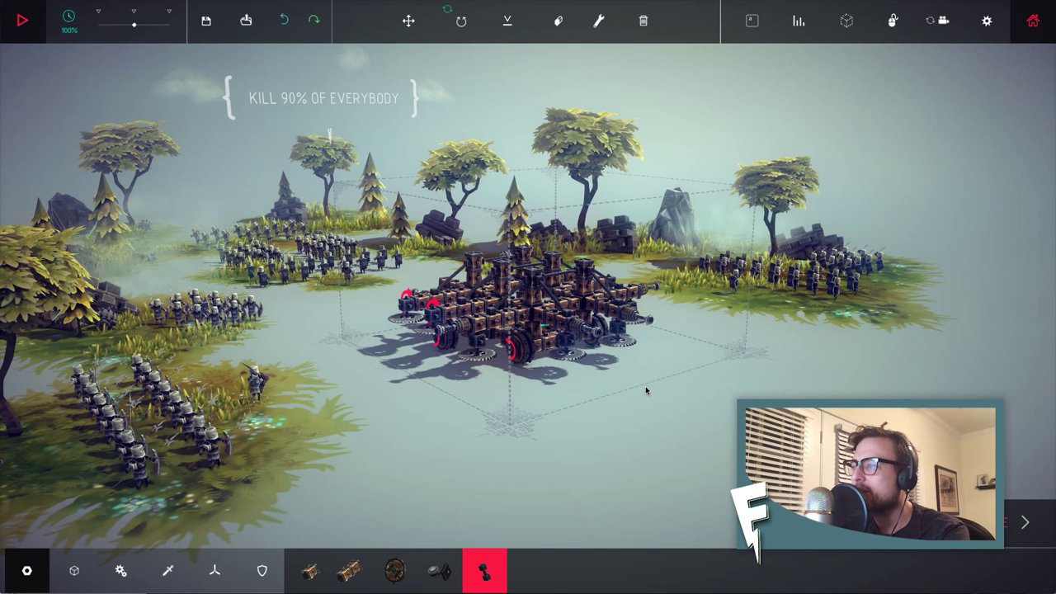
pyautogui.click(25, 21)
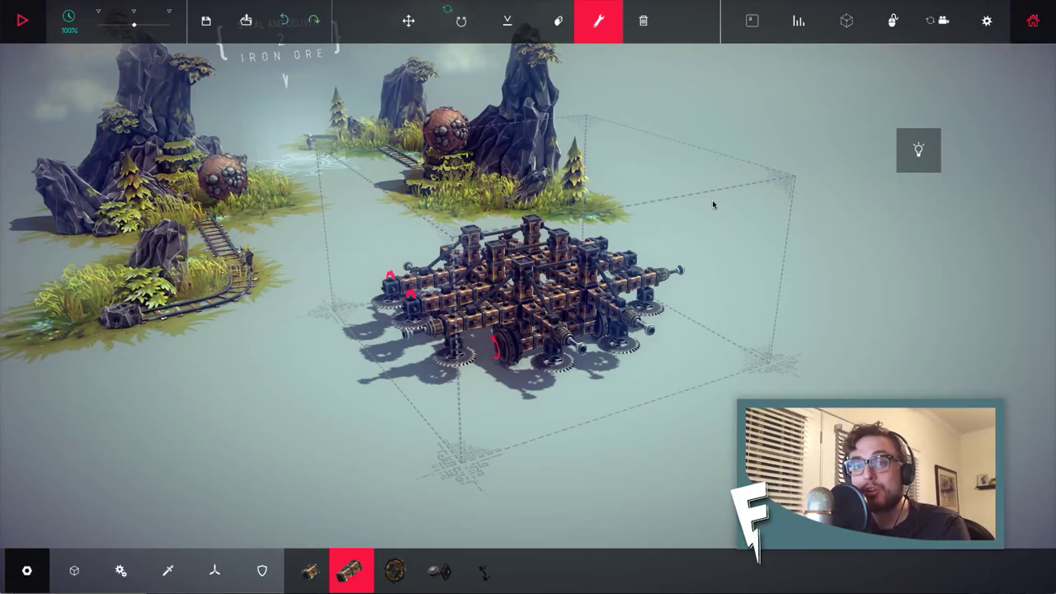
pyautogui.moveTo(723, 231)
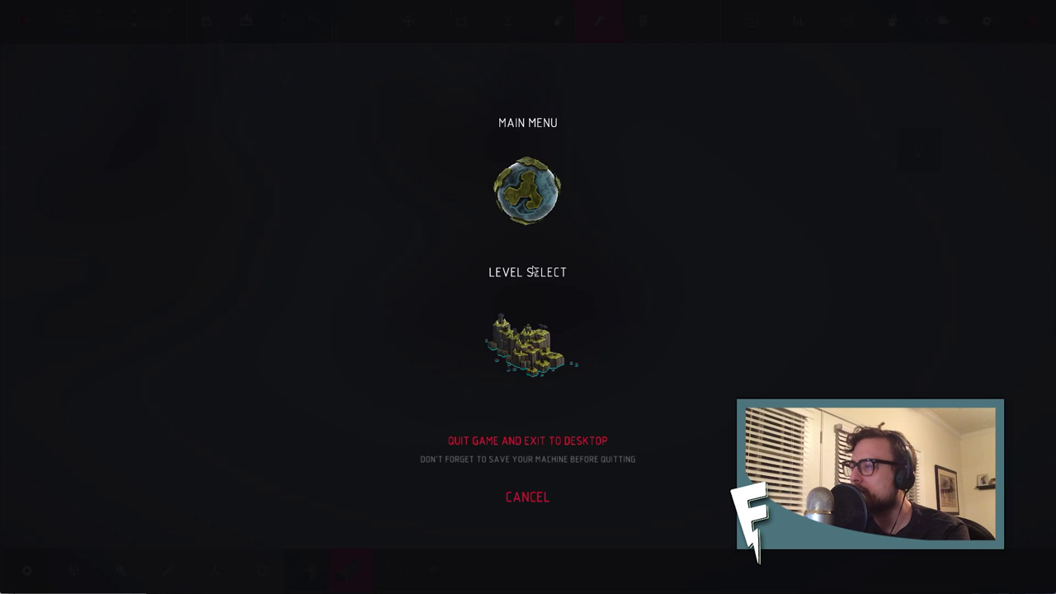
# - Move the lattice war machine to the level with the grey plateau and yellow ramp
pyautogui.click(527, 496)
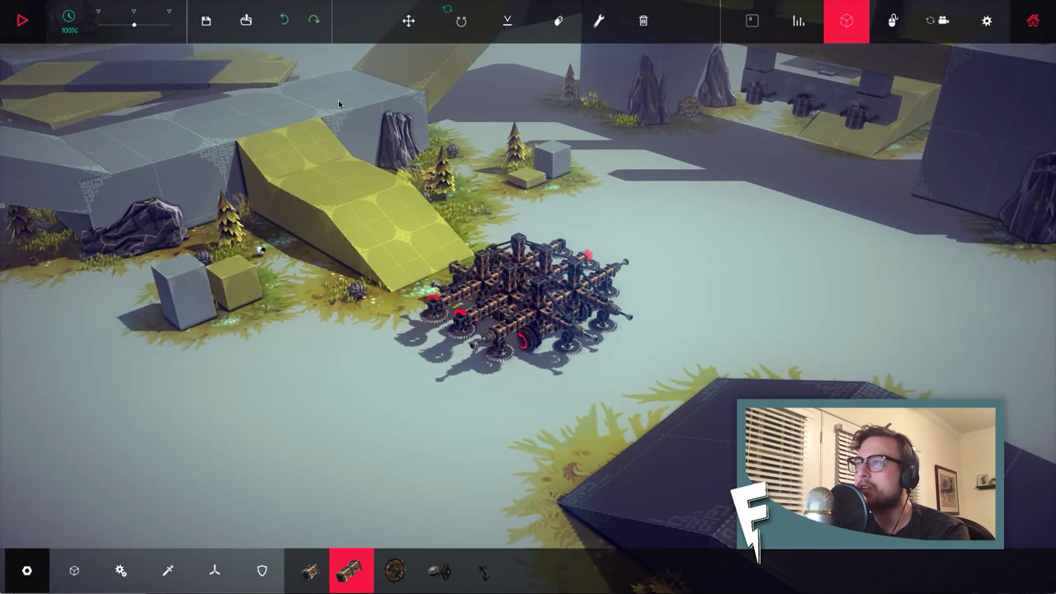
# - Bring up the saved-machine list showing Chopter1, Chopter12, Drone, Rocketeer and gunship
pyautogui.click(247, 19)
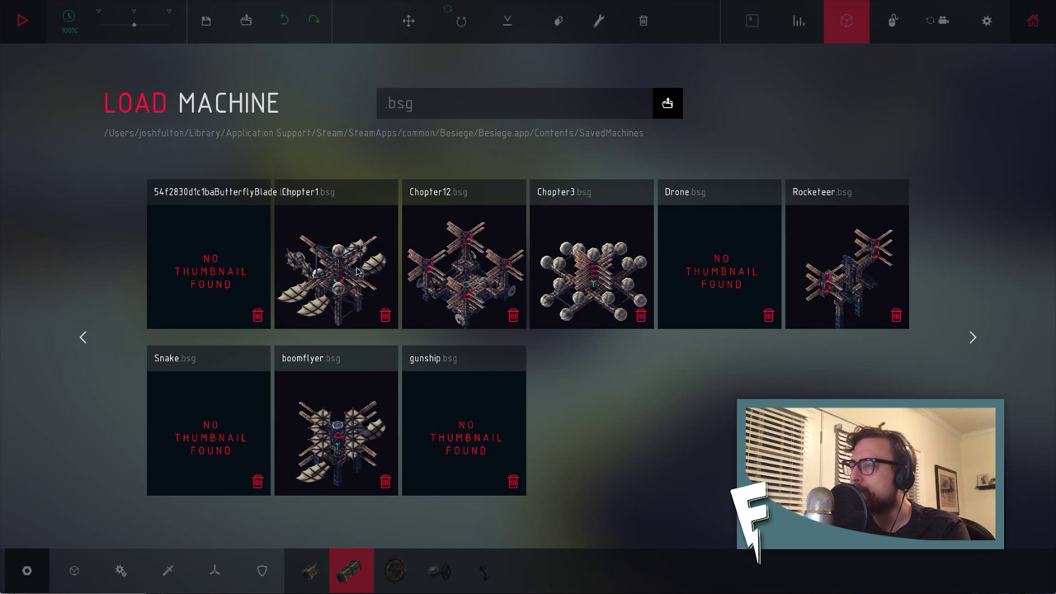
# - Load the four-rotor Chopter12 machine beside the yellow ramp
pyautogui.click(462, 268)
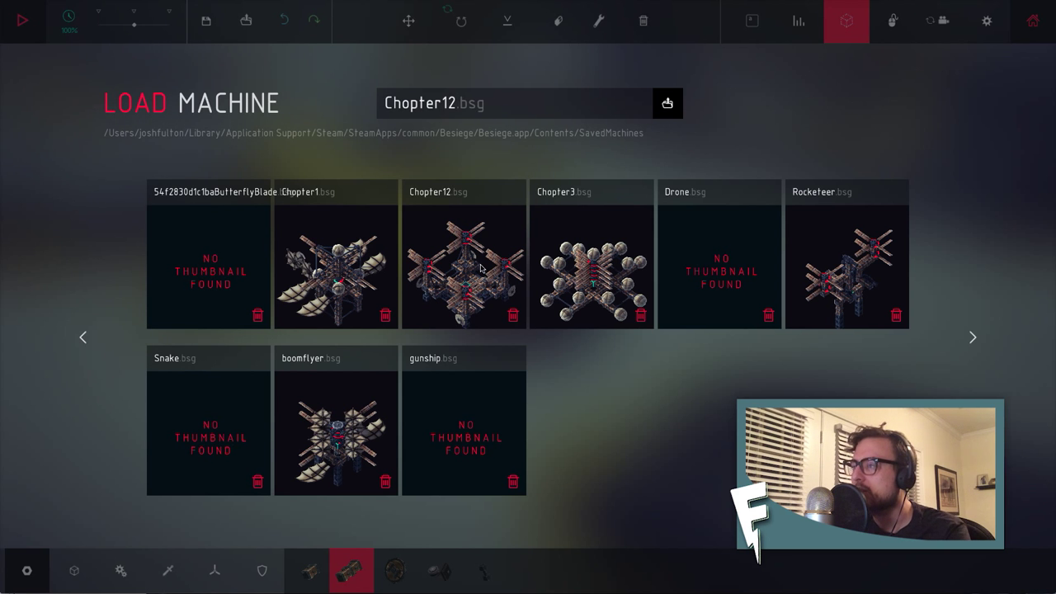
pyautogui.click(464, 264)
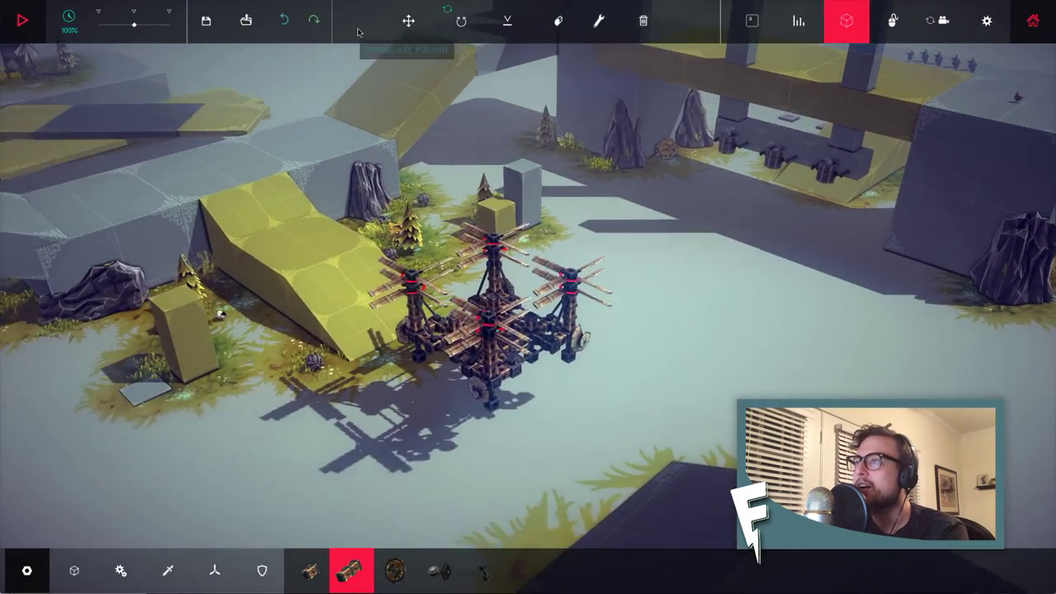
# - Replace Chopter12 with the ball-studded Chopter3 and return to the saved-machine list
pyautogui.click(247, 20)
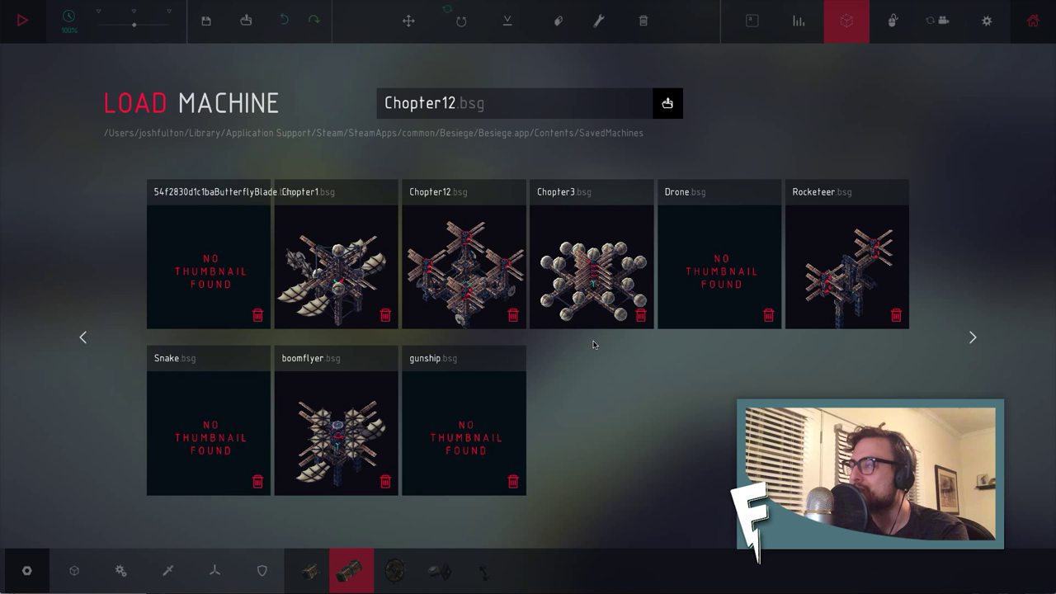
pyautogui.moveTo(593, 272)
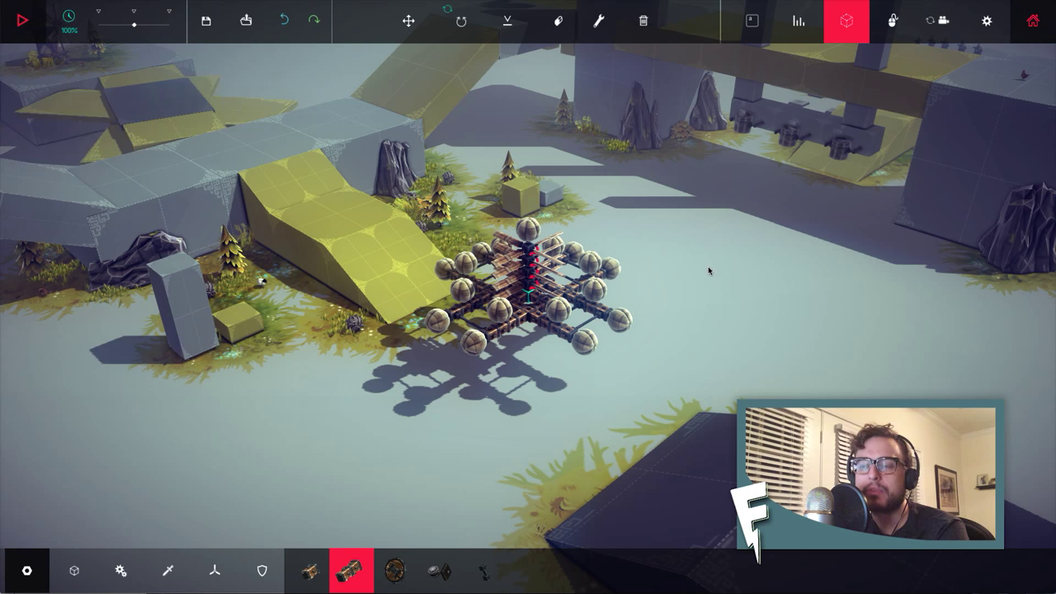
pyautogui.moveTo(262, 23)
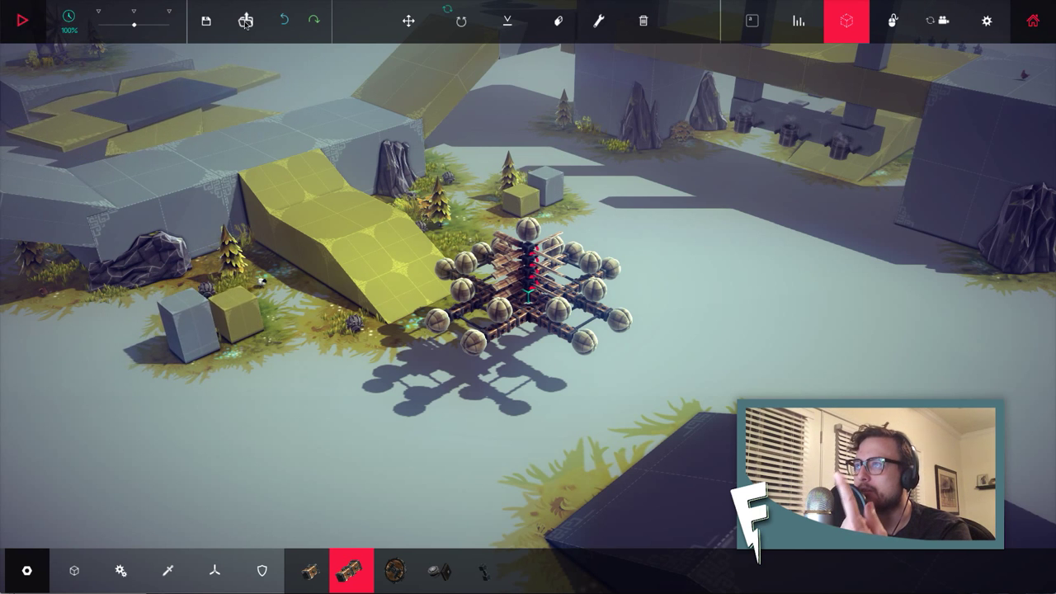
pyautogui.click(244, 22)
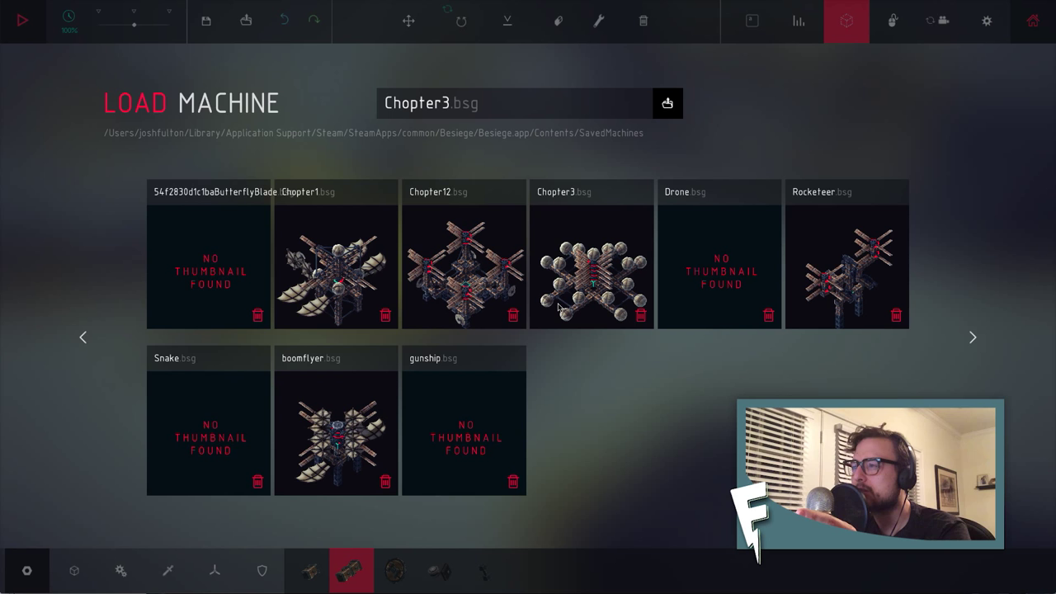
# - Choose Chopter1 on the saved-machine loading screen
pyautogui.click(336, 266)
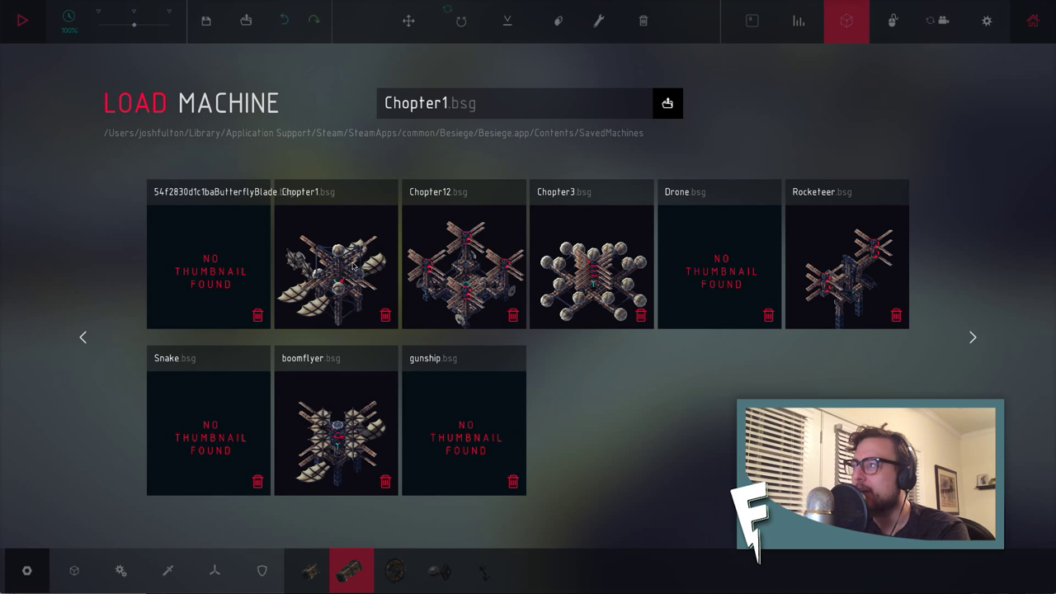
pyautogui.click(337, 264)
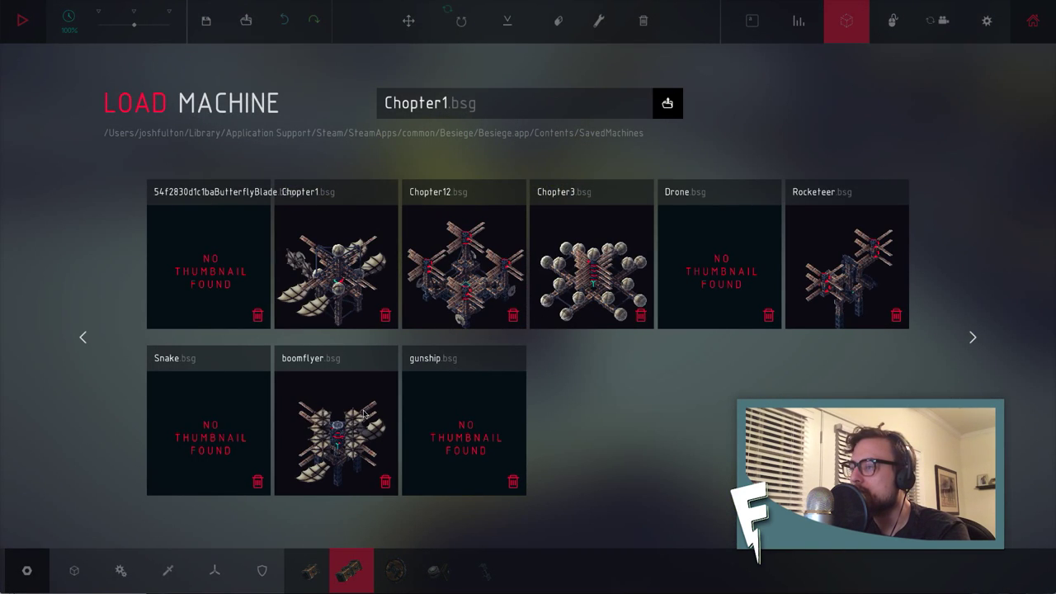
# - Load the boomflyer walking mech and inspect its winged rotors in build mode
pyautogui.click(337, 429)
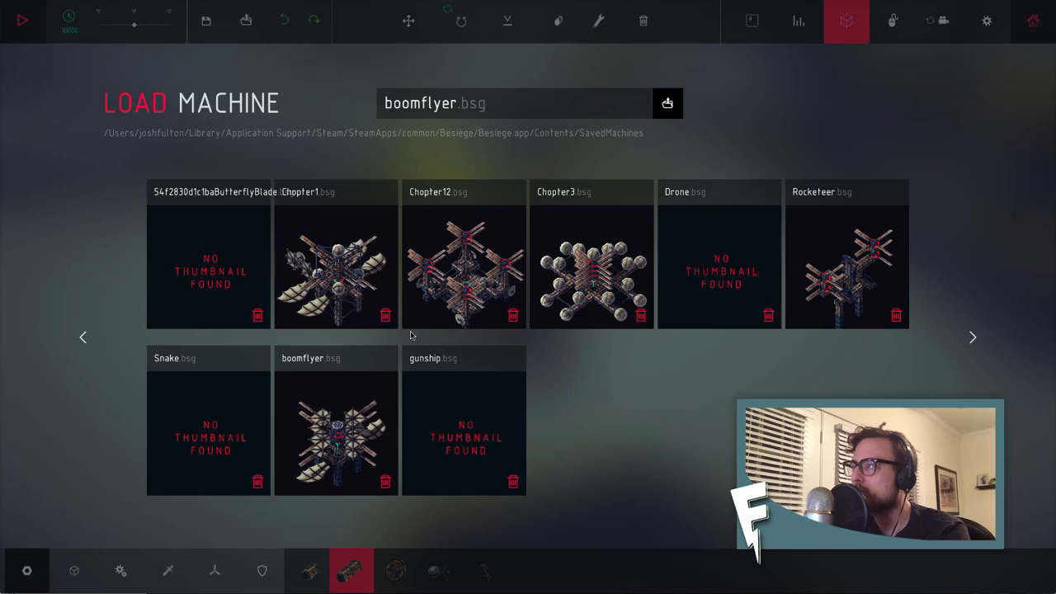
pyautogui.click(337, 436)
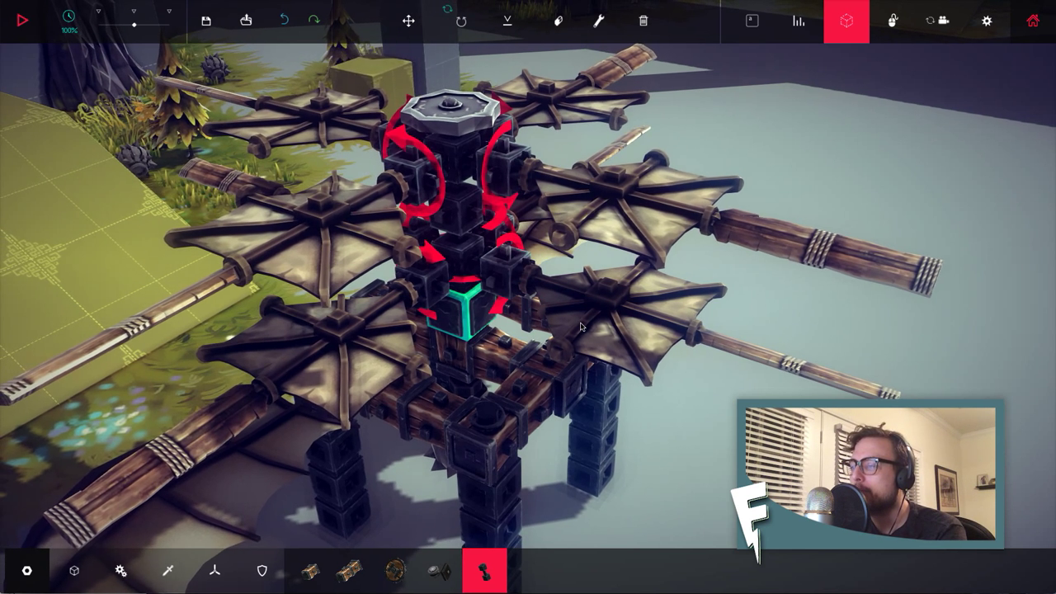
pyautogui.click(938, 20)
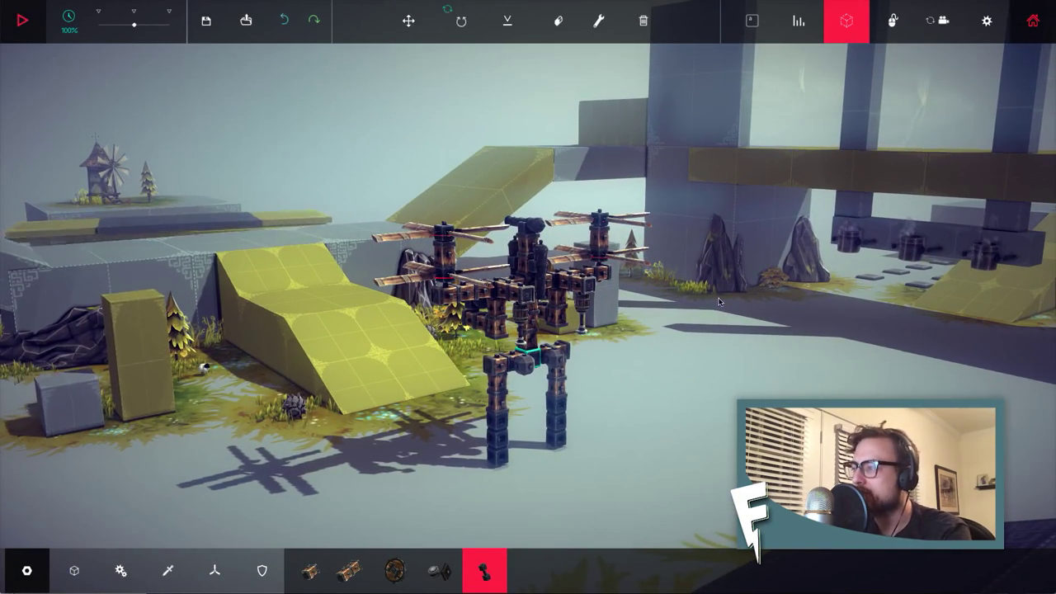
pyautogui.click(27, 20)
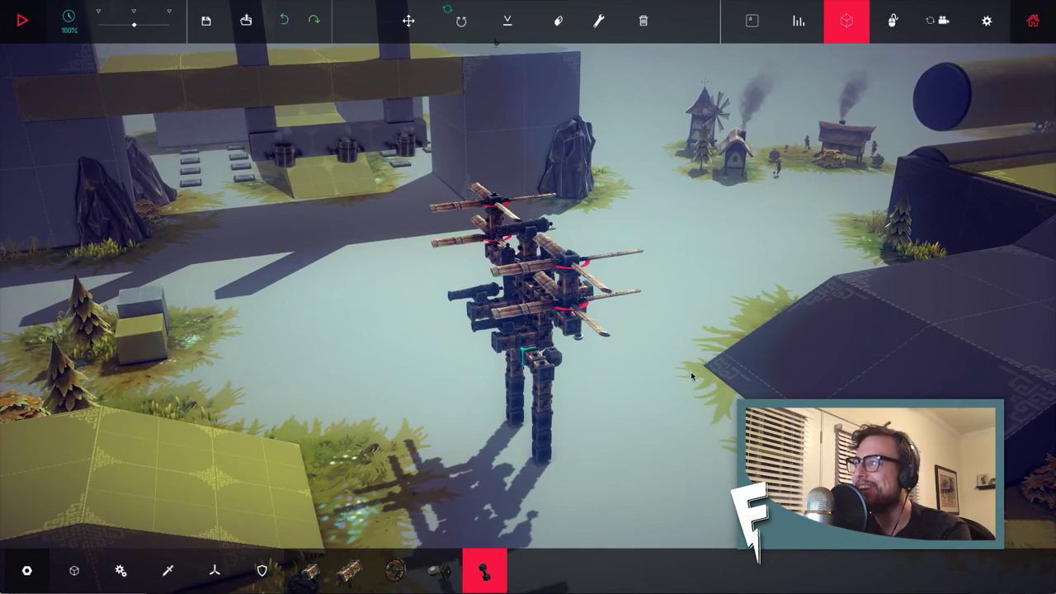
# - Load and try the Rocketeer, then select Snake in the saved-machine list
pyautogui.click(246, 20)
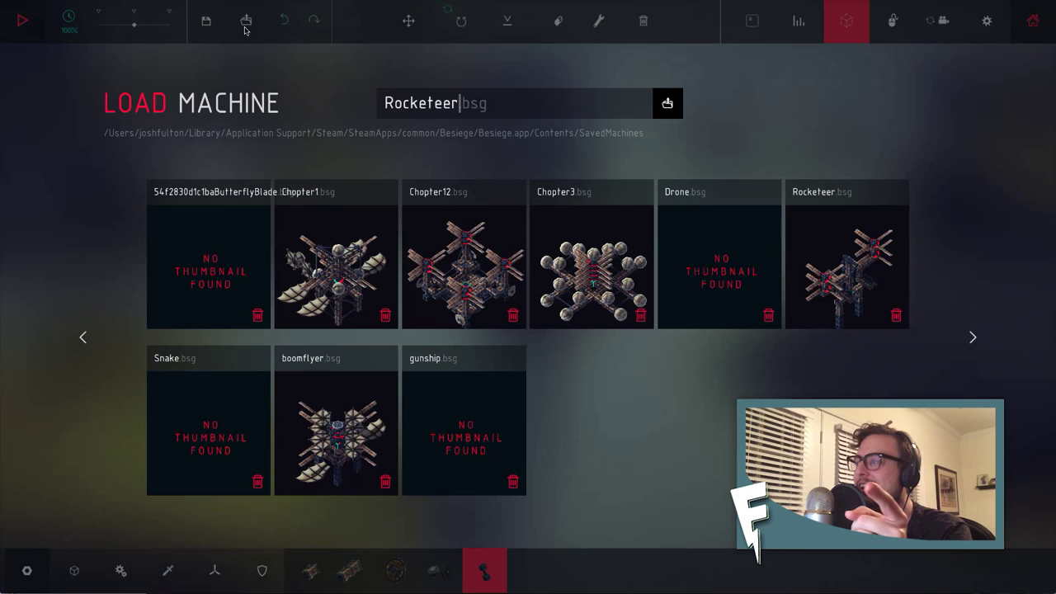
pyautogui.moveTo(673, 300)
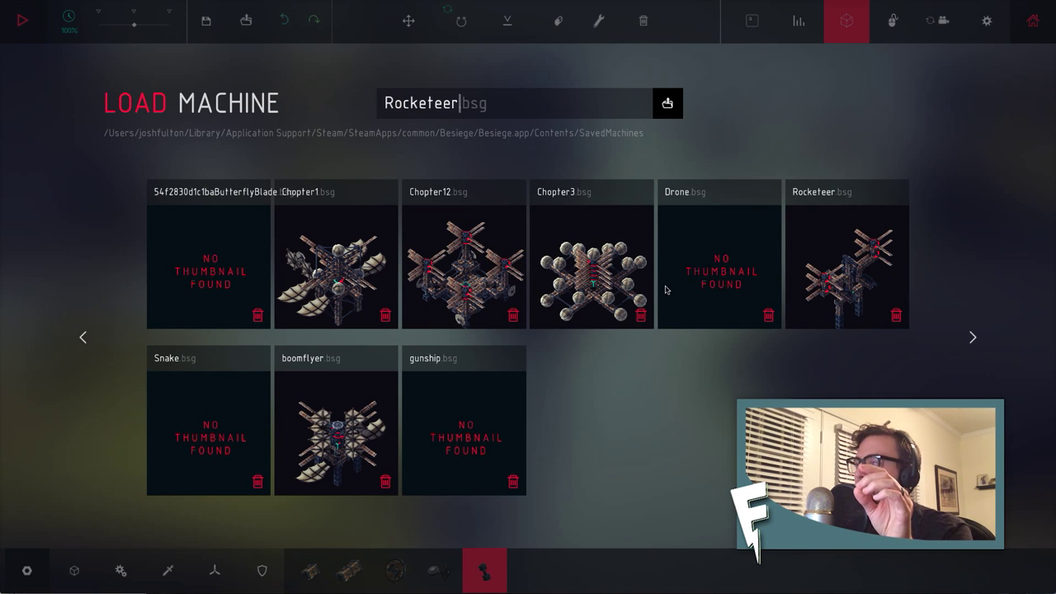
pyautogui.moveTo(268, 327)
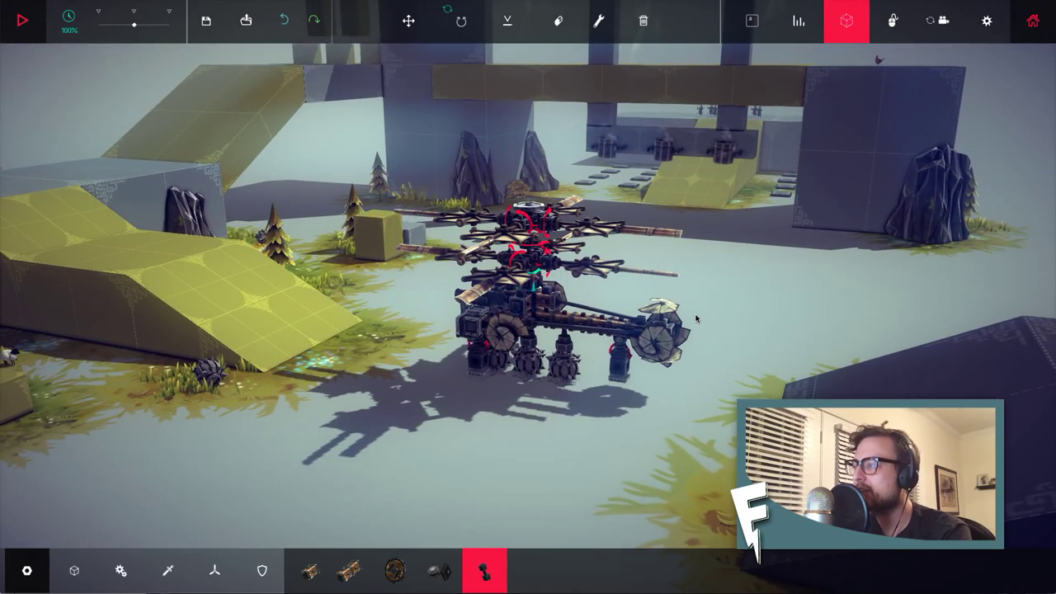
pyautogui.click(23, 20)
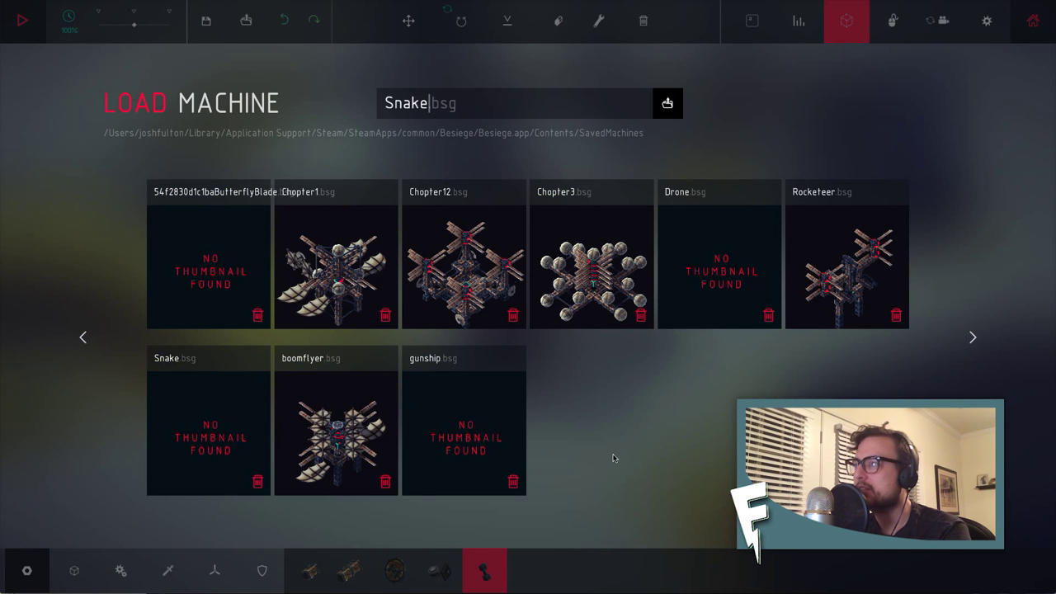
# - Load Snake.bsg into the level and start the simulation
pyautogui.click(208, 421)
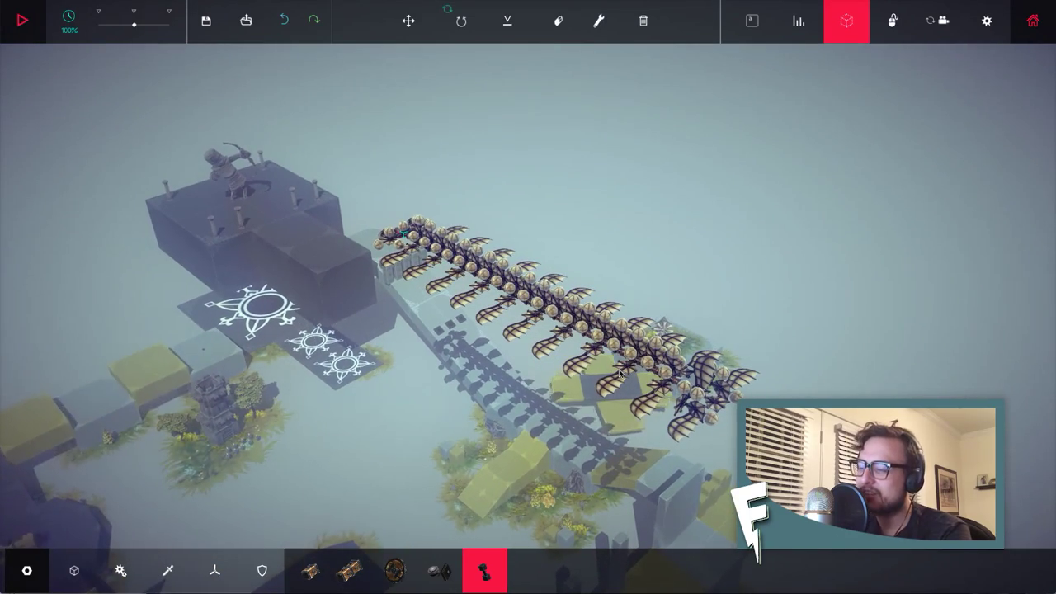
pyautogui.click(26, 20)
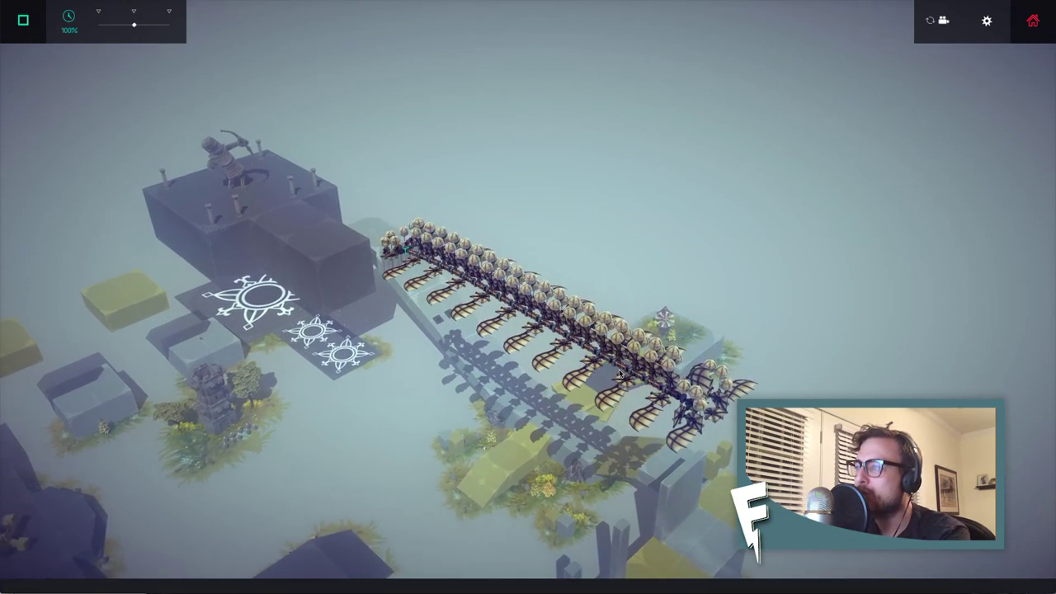